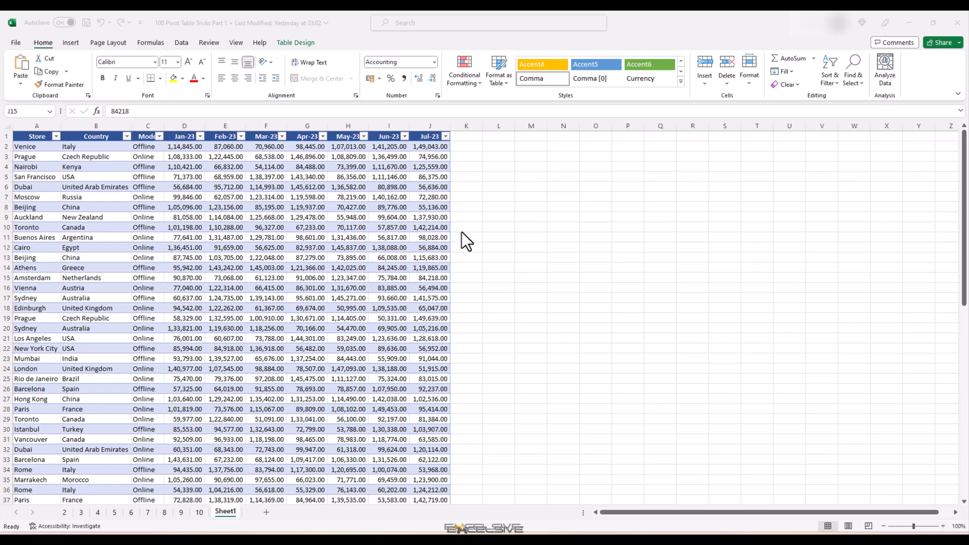
Start a PivotTable from an external data source and bring up Existing Connections, checking the Tables list first
click(430, 278)
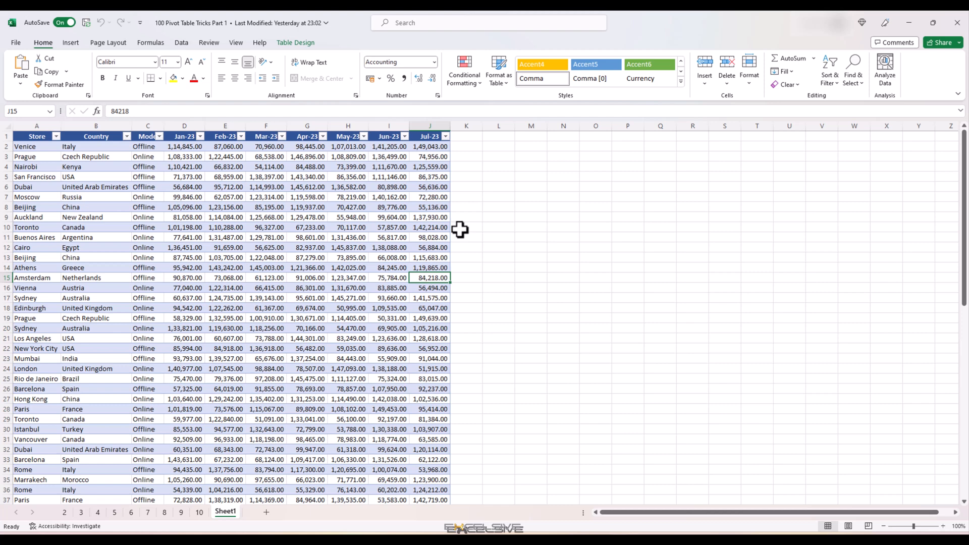
mouse_move(430, 240)
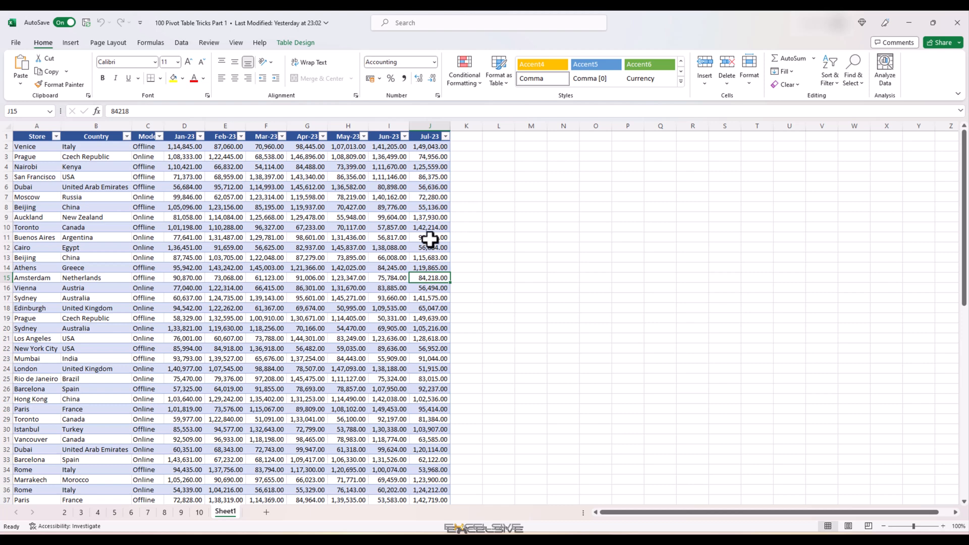
click(430, 248)
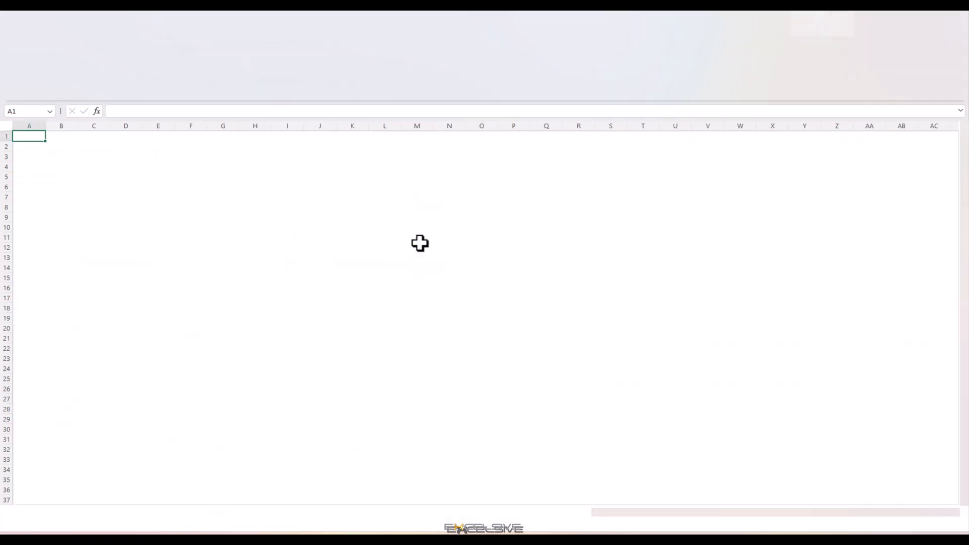
click(138, 82)
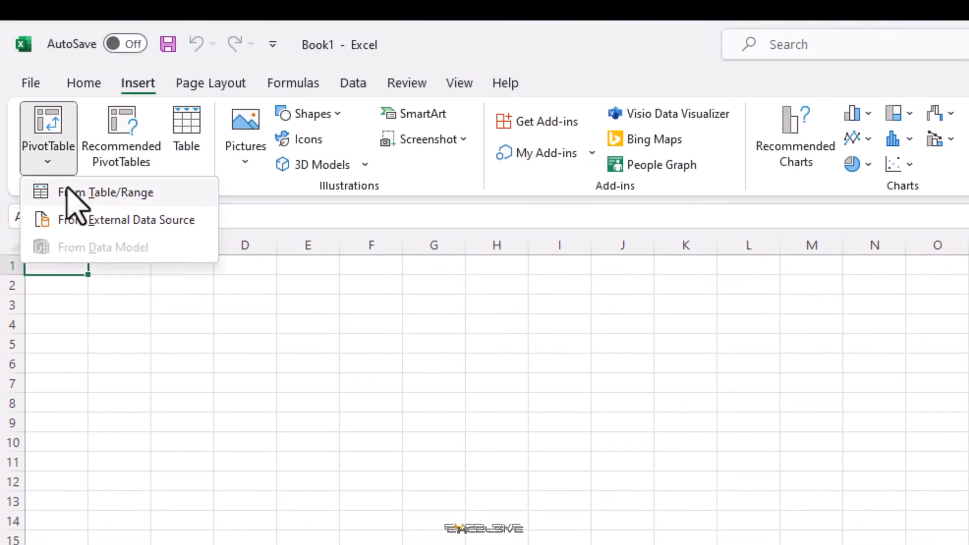
mouse_move(123, 222)
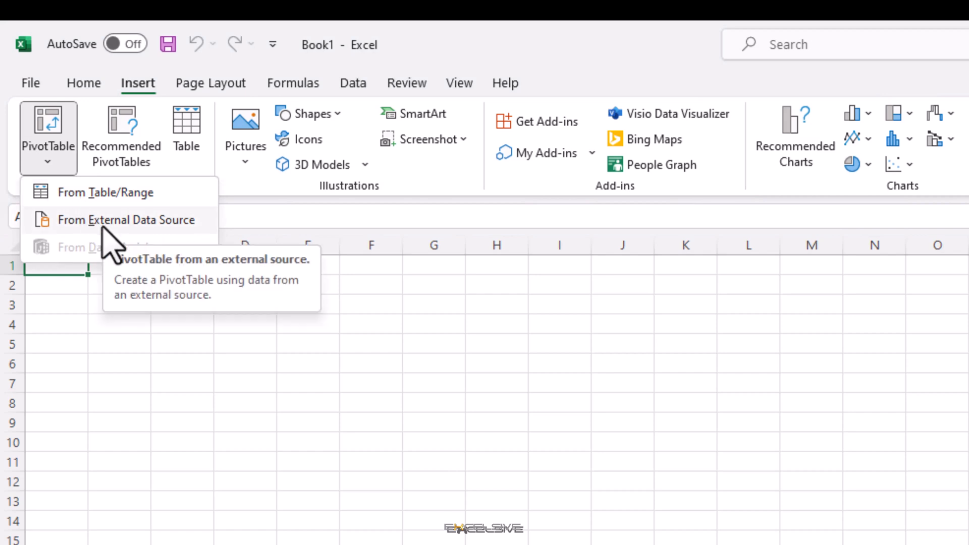
click(126, 219)
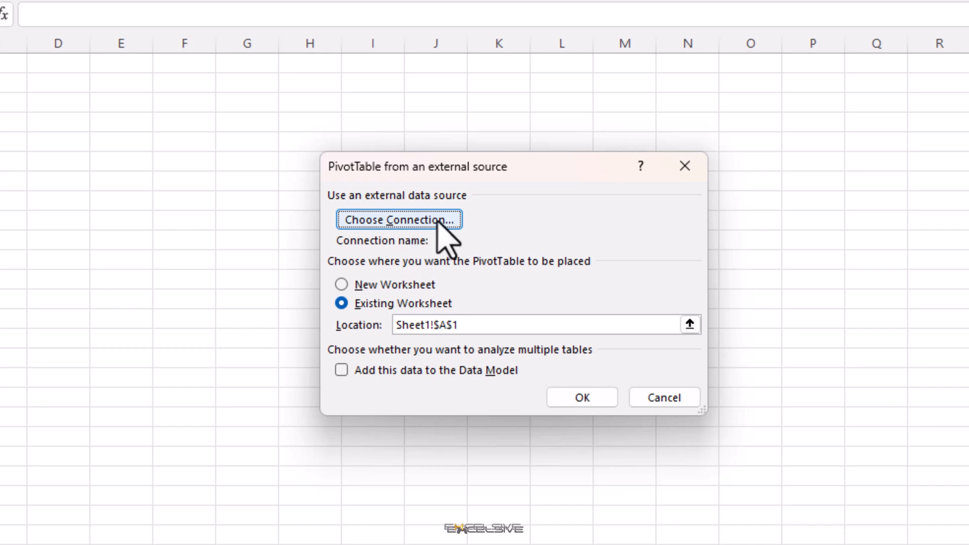
mouse_move(460, 238)
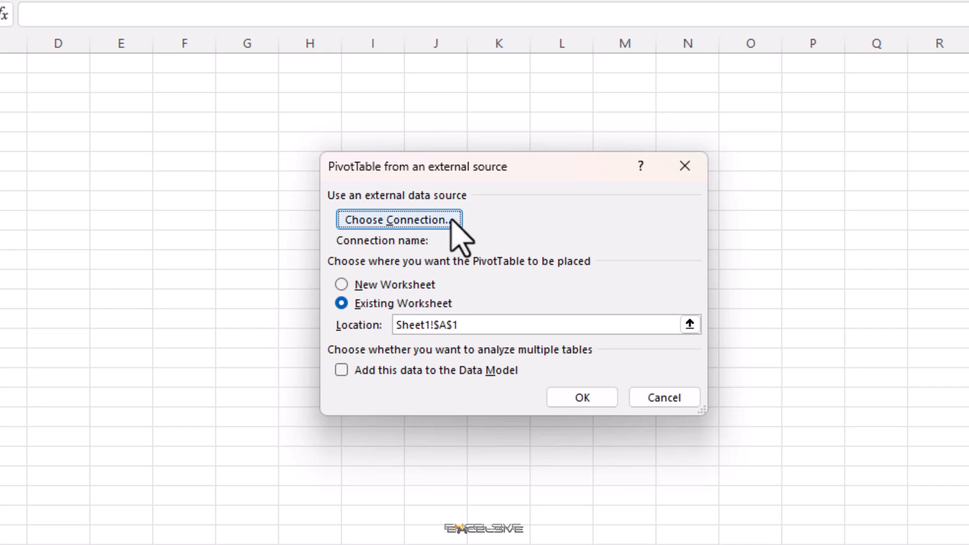
click(398, 220)
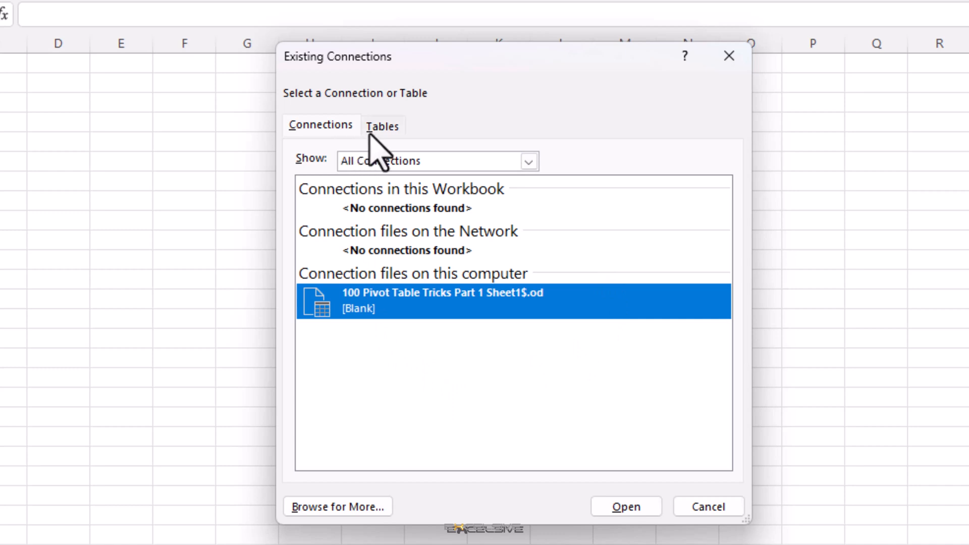
mouse_move(420, 164)
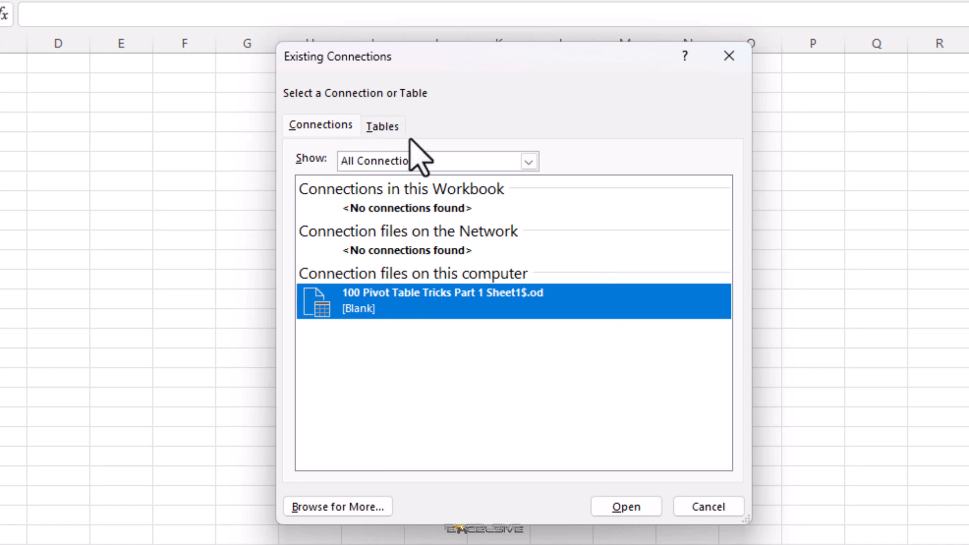
click(382, 125)
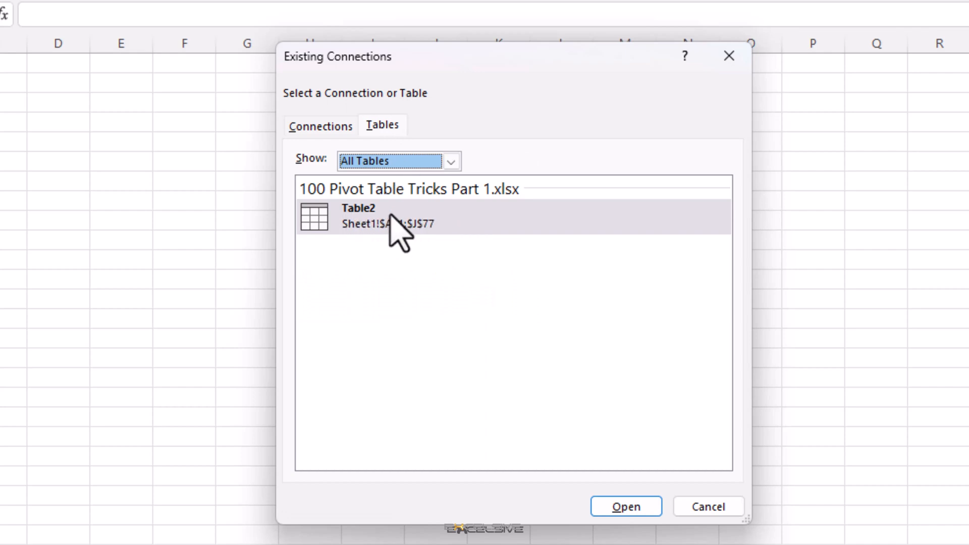
click(320, 125)
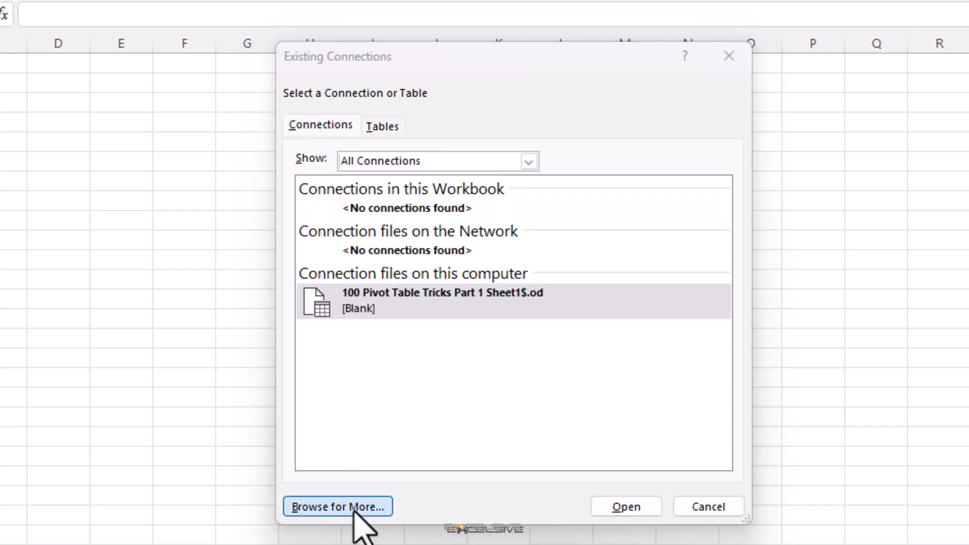
Link the pivot table to Sheet1$ of 100 Pivot Table Tricks Part 1 and add Store to its rows
click(338, 505)
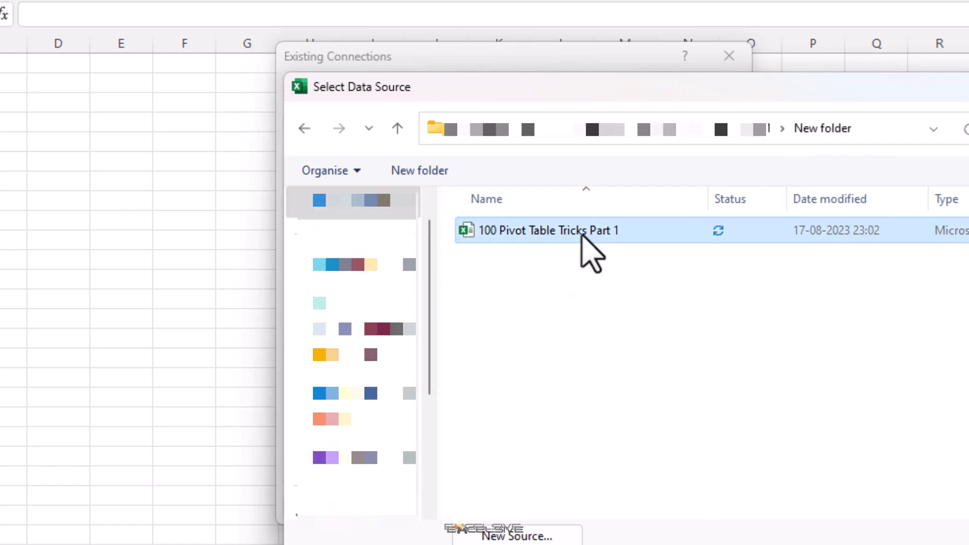
double_click(547, 230)
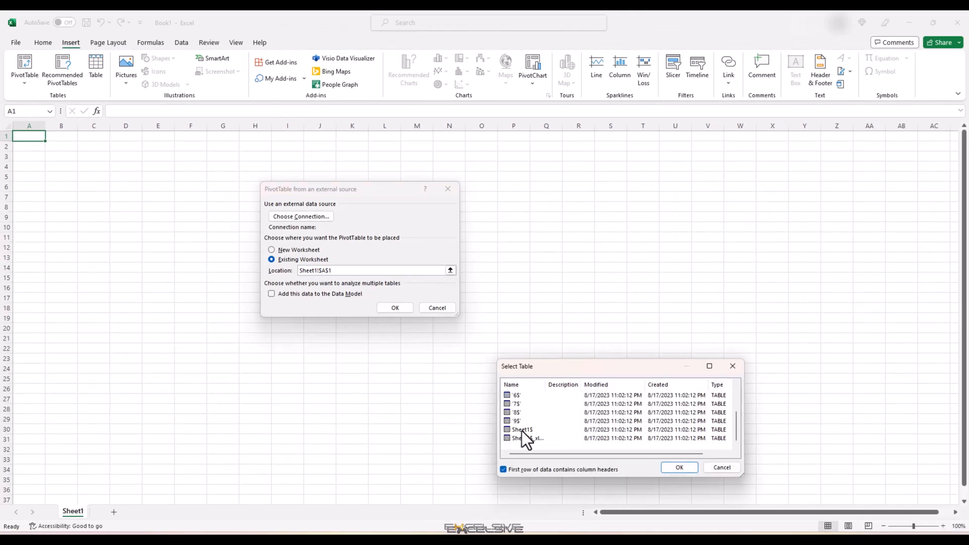
click(522, 430)
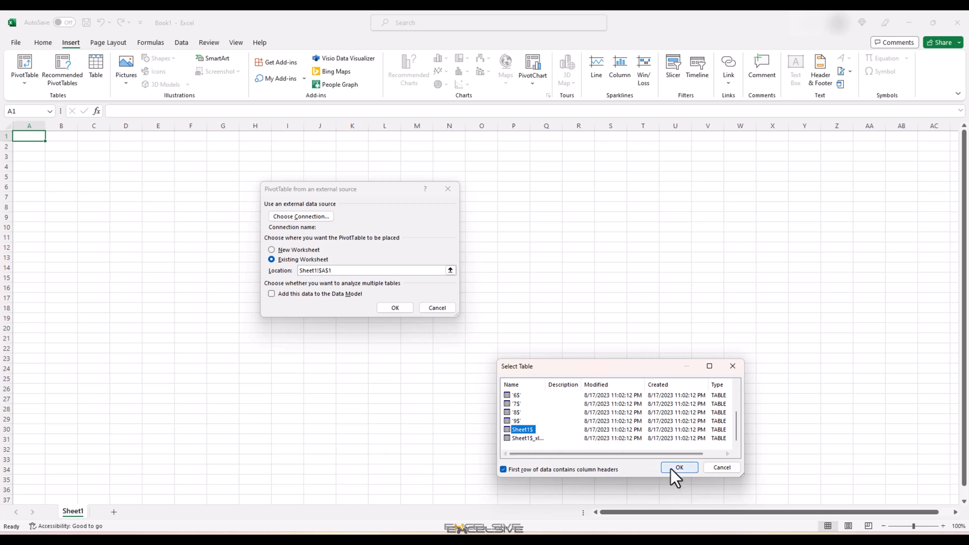
click(679, 468)
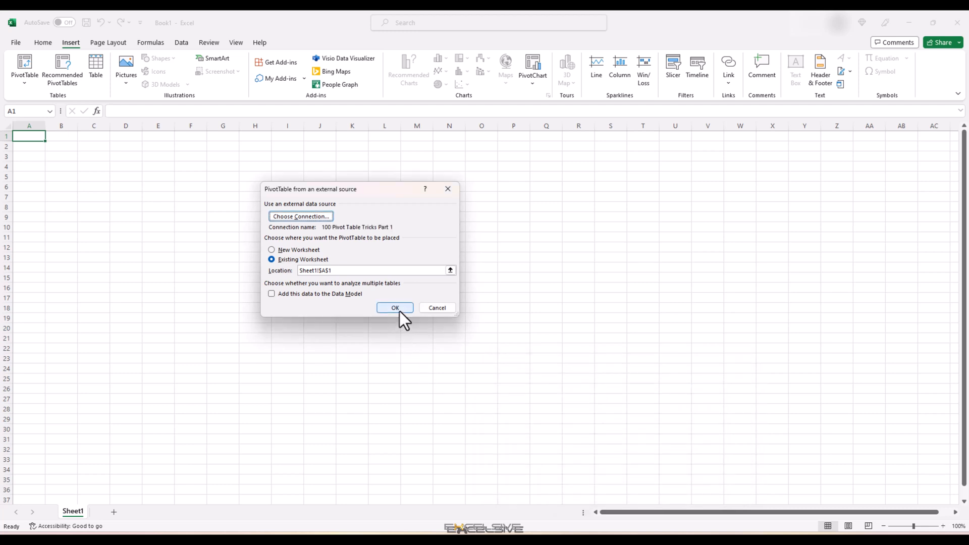
click(394, 308)
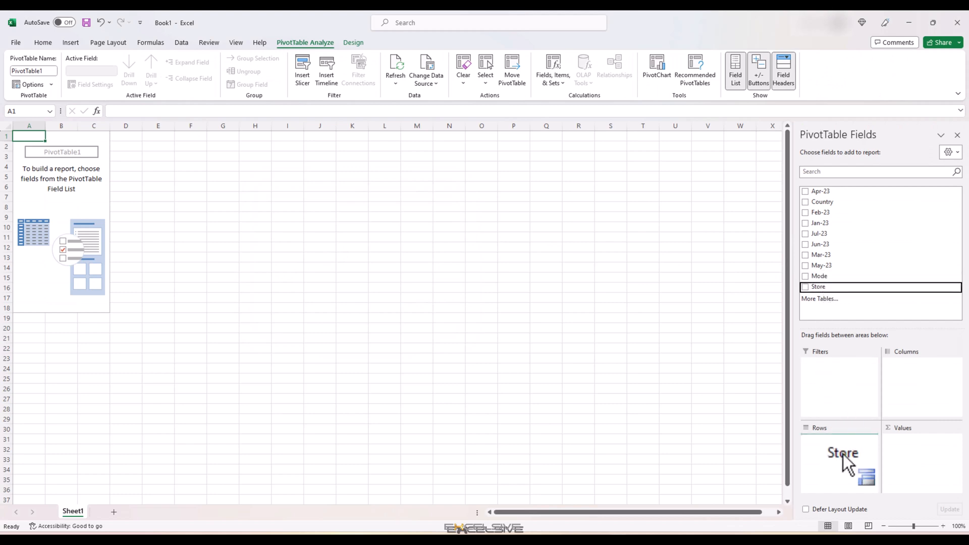
click(805, 285)
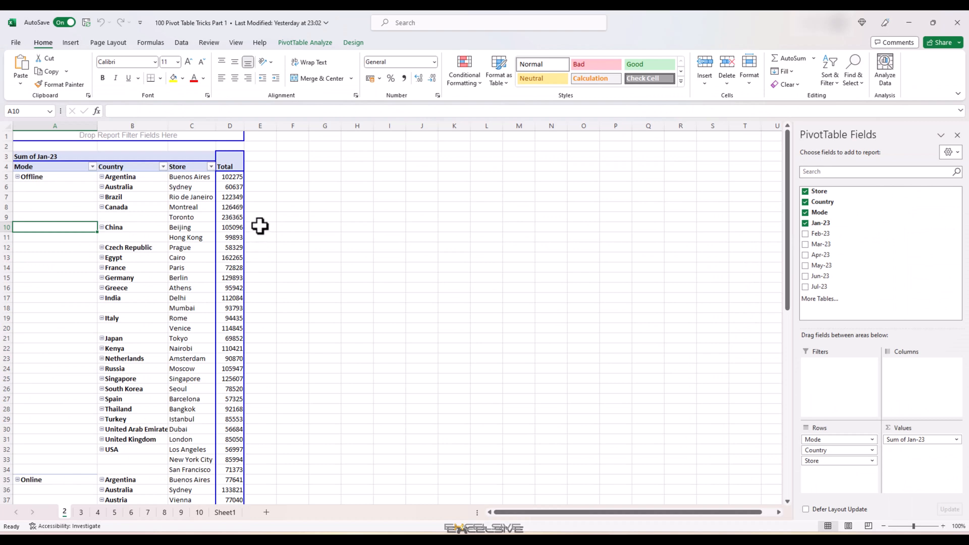
Switch the Jan-23 pivot table to another Report Layout from the Design options
click(55, 197)
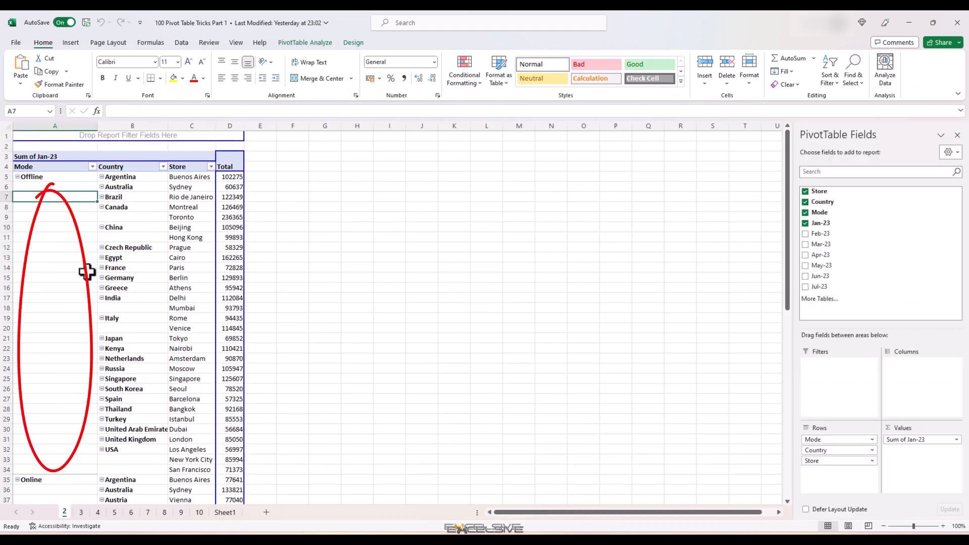
mouse_move(91, 230)
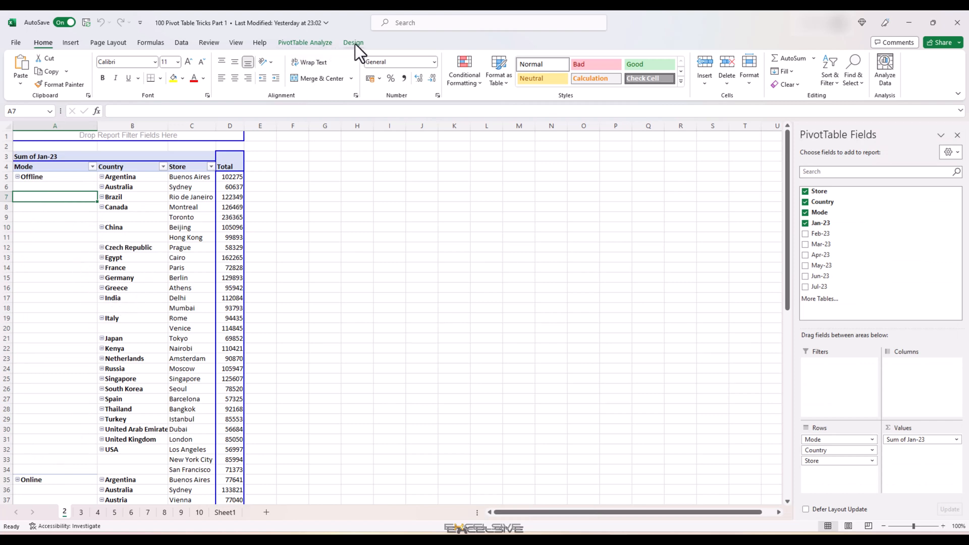
click(353, 43)
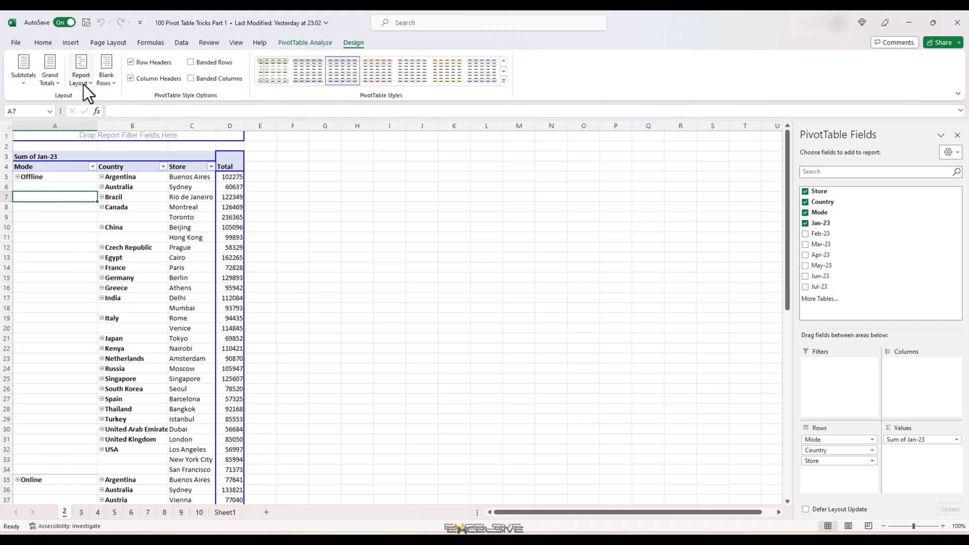
click(80, 69)
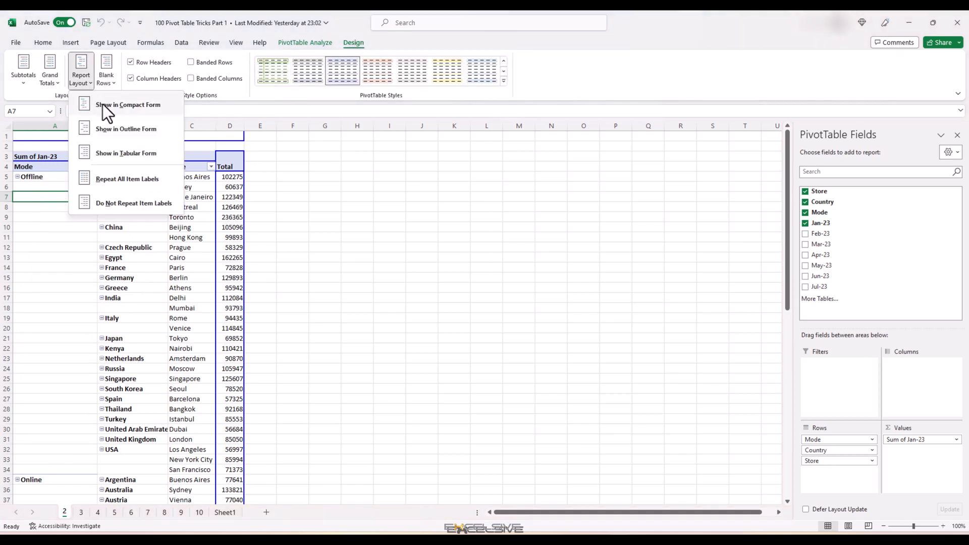
click(126, 152)
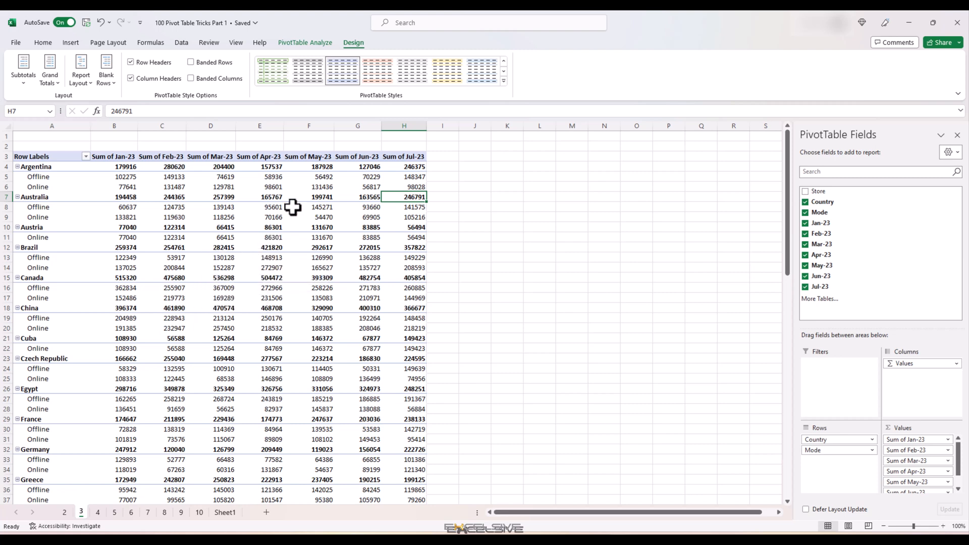
mouse_move(357, 56)
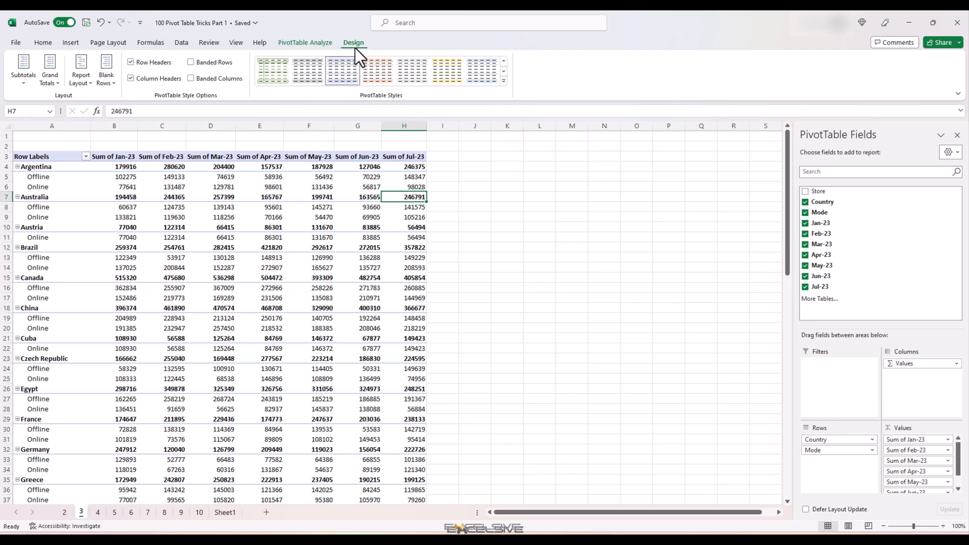
mouse_move(507, 90)
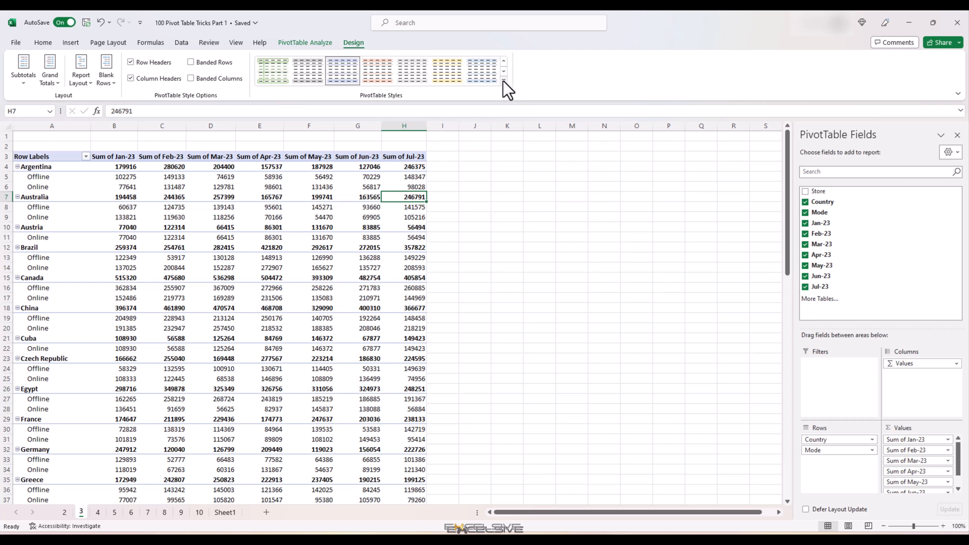
Expand the full PivotTable Styles gallery on the Design ribbon
click(503, 70)
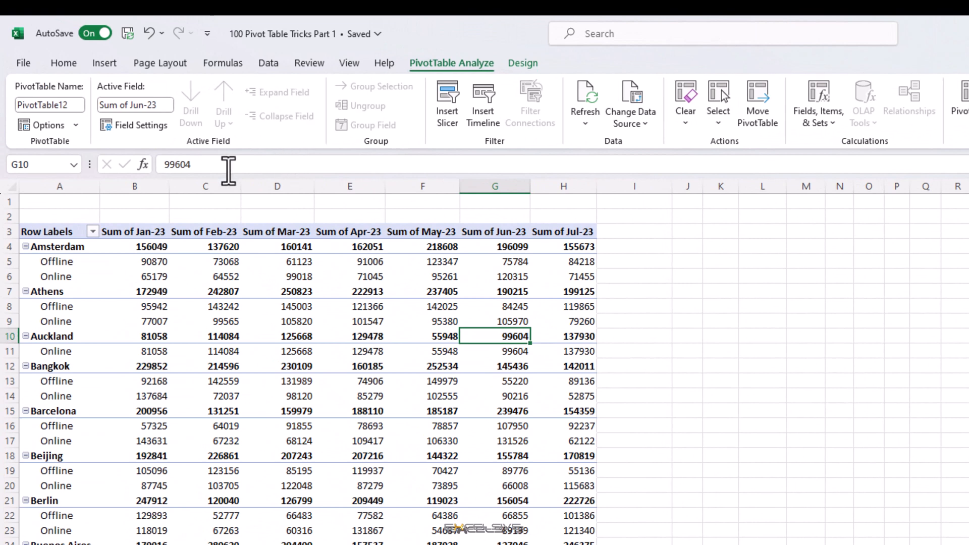
In PivotTable Options > Data, reach the 'Number of items to retain per field' setting
click(49, 126)
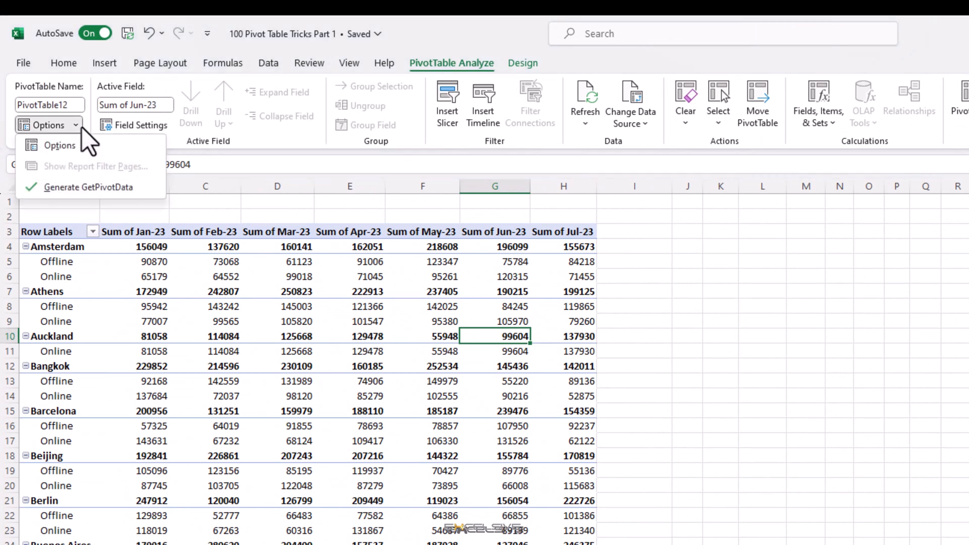
click(59, 144)
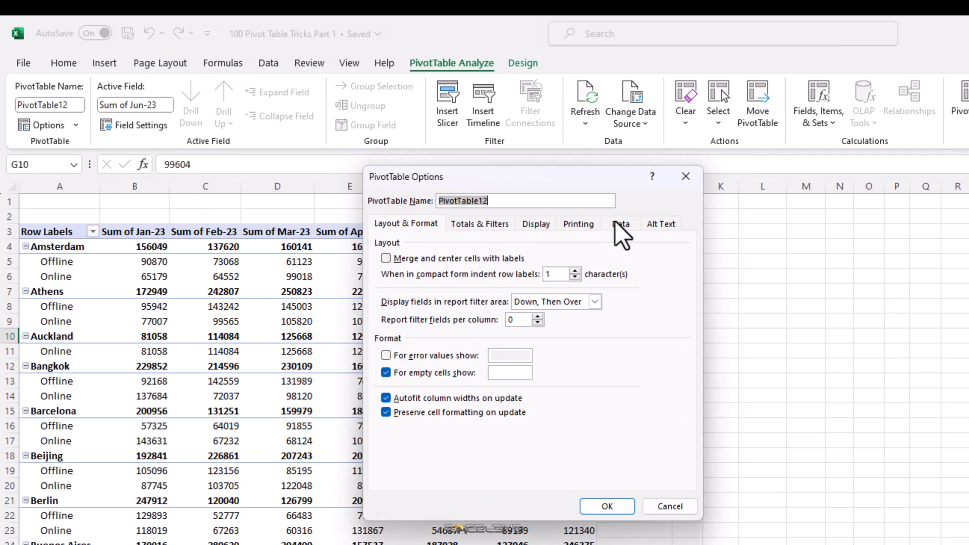
click(621, 223)
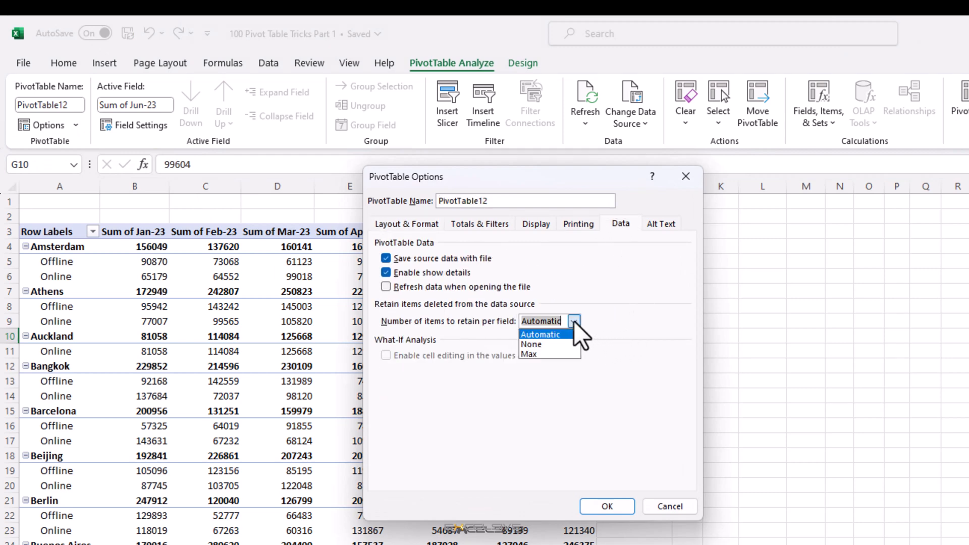
click(530, 345)
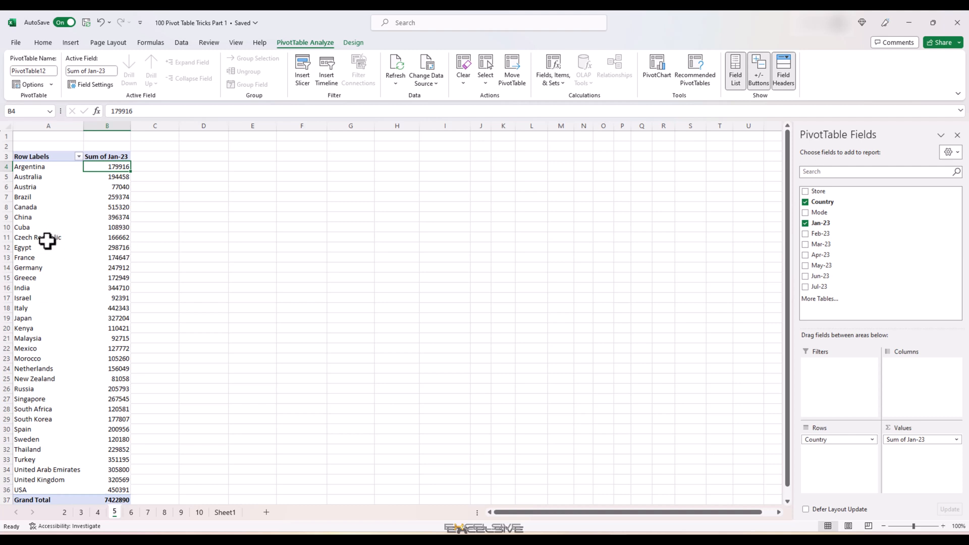
mouse_move(105, 173)
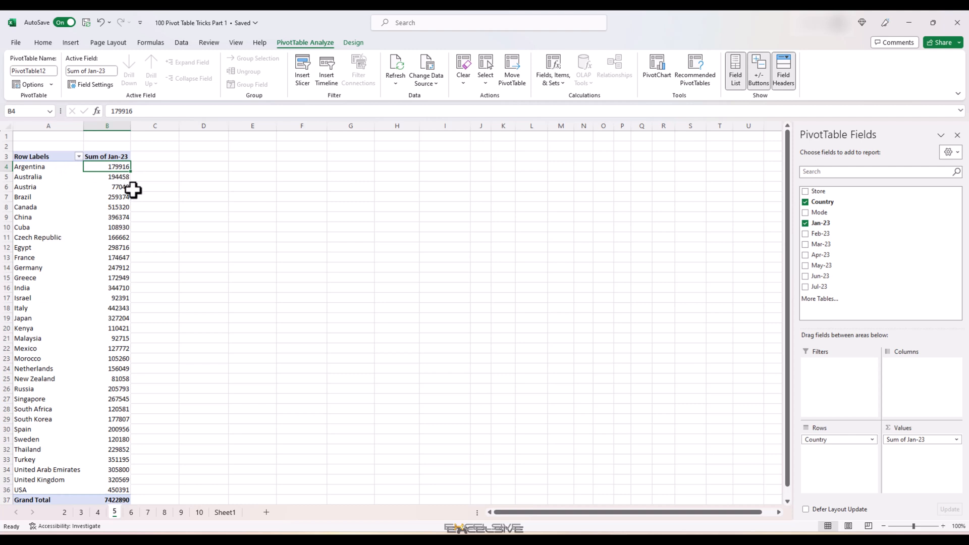
mouse_move(119, 187)
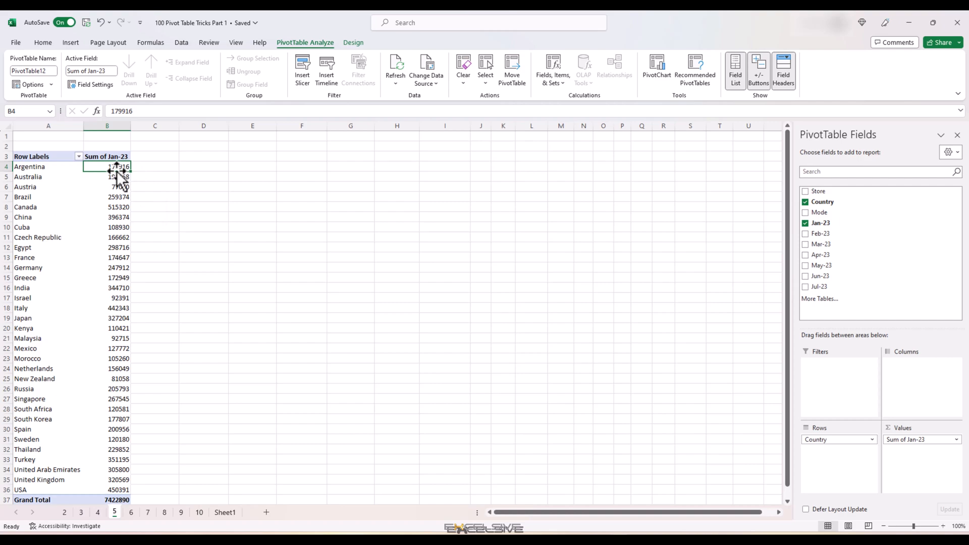
Show the Jan-23 sums as Difference From base field Country, base item Argentina
right_click(107, 167)
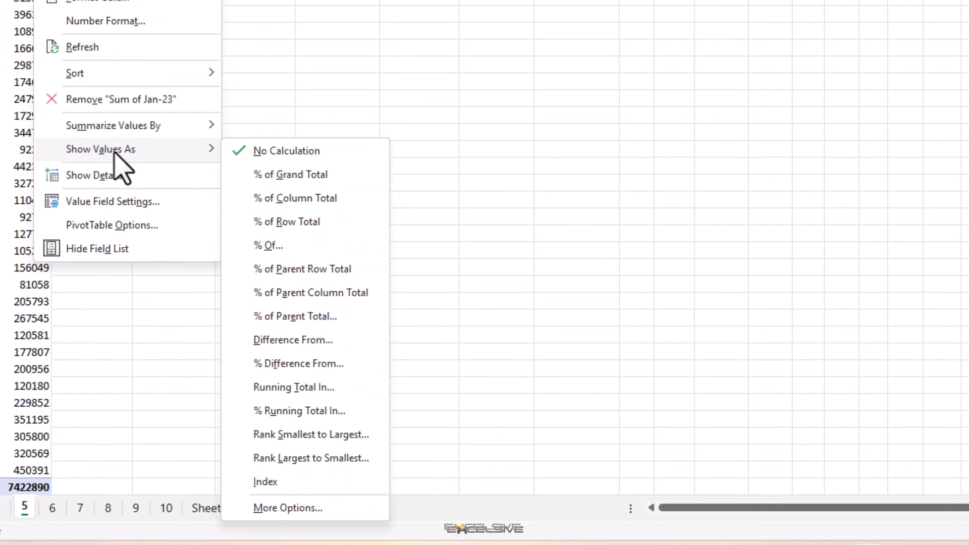
mouse_move(152, 160)
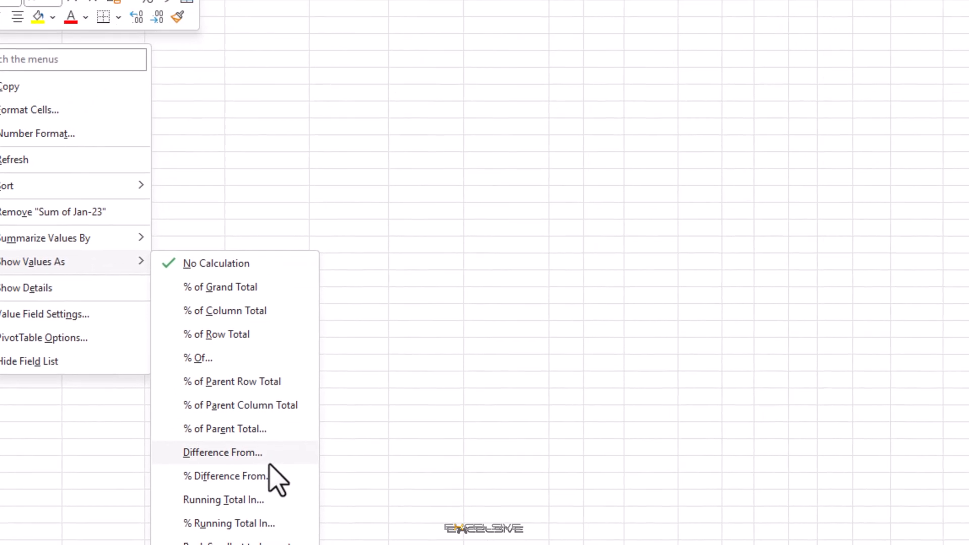
click(222, 452)
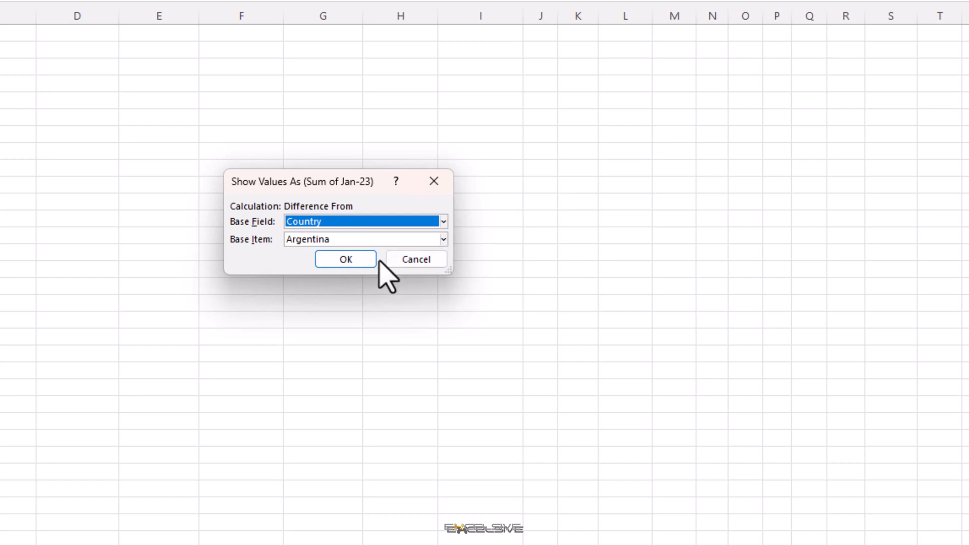
click(441, 239)
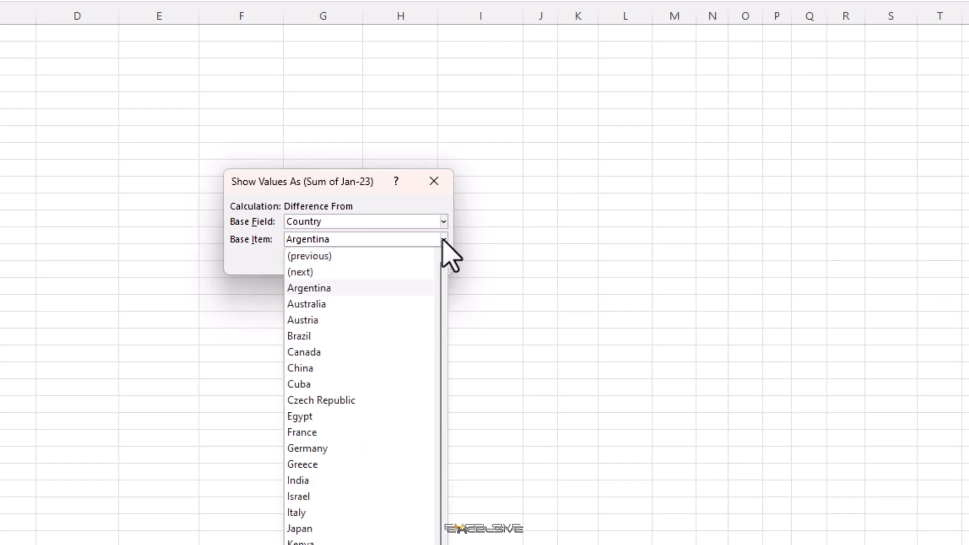
click(309, 288)
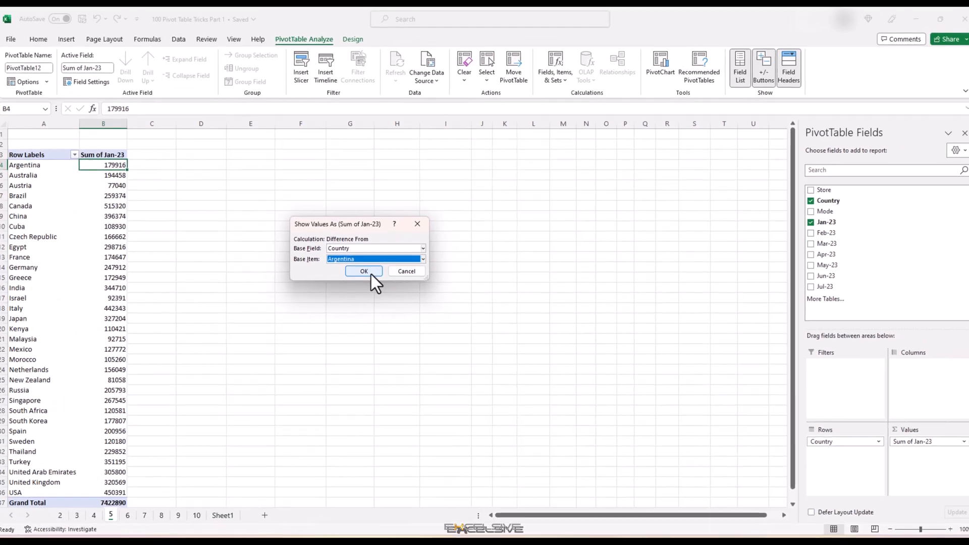
click(363, 271)
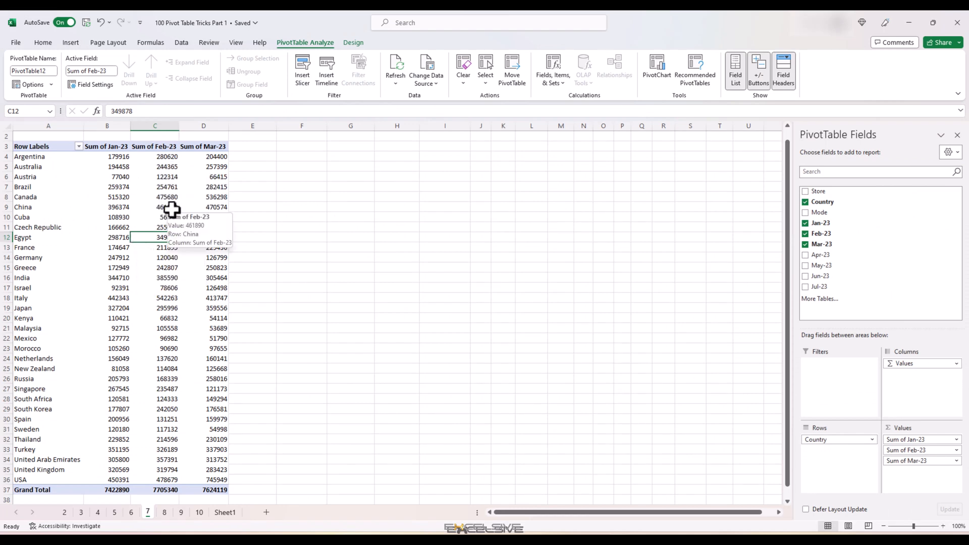
Add a Greater Than 100000 highlight rule on B4:D36 and reach the highlight style list
click(107, 157)
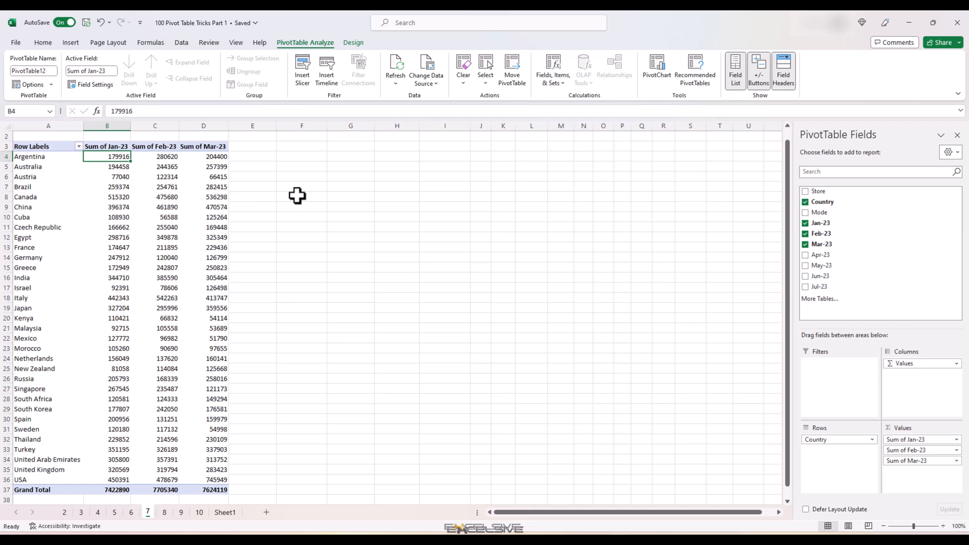
drag(107, 156, 202, 480)
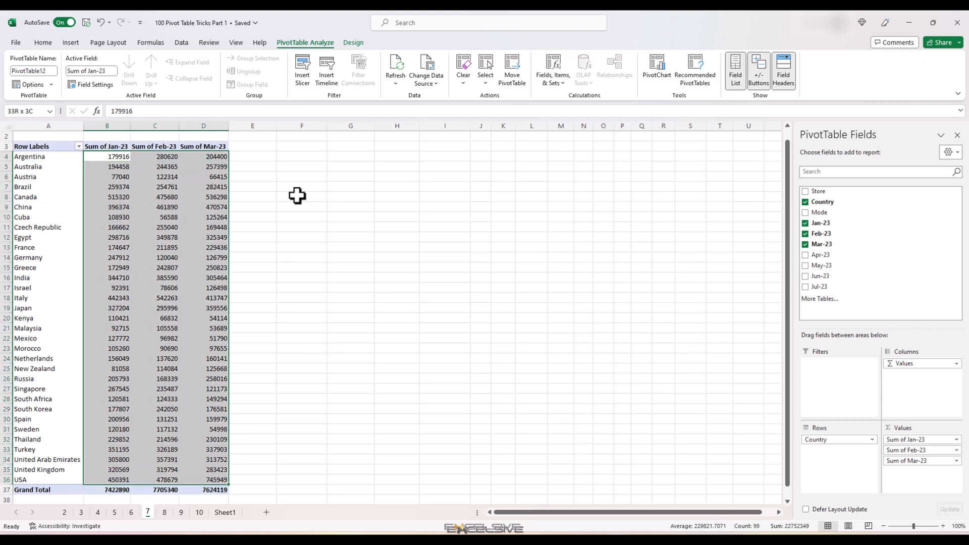
click(42, 43)
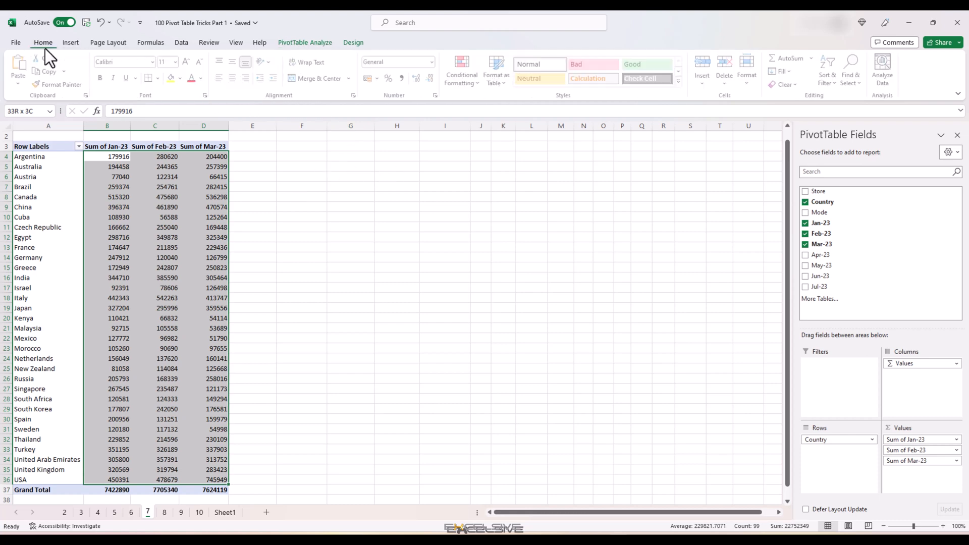
click(464, 69)
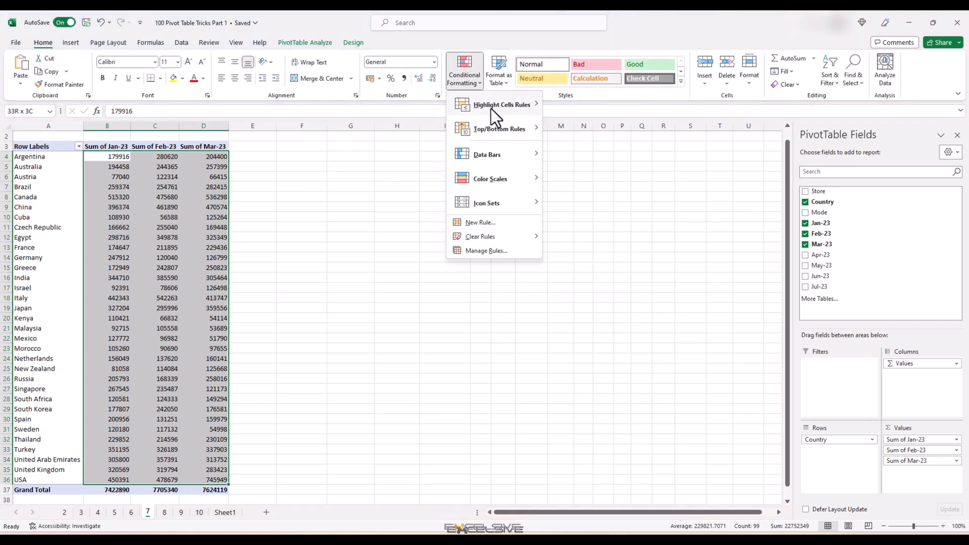
mouse_move(502, 104)
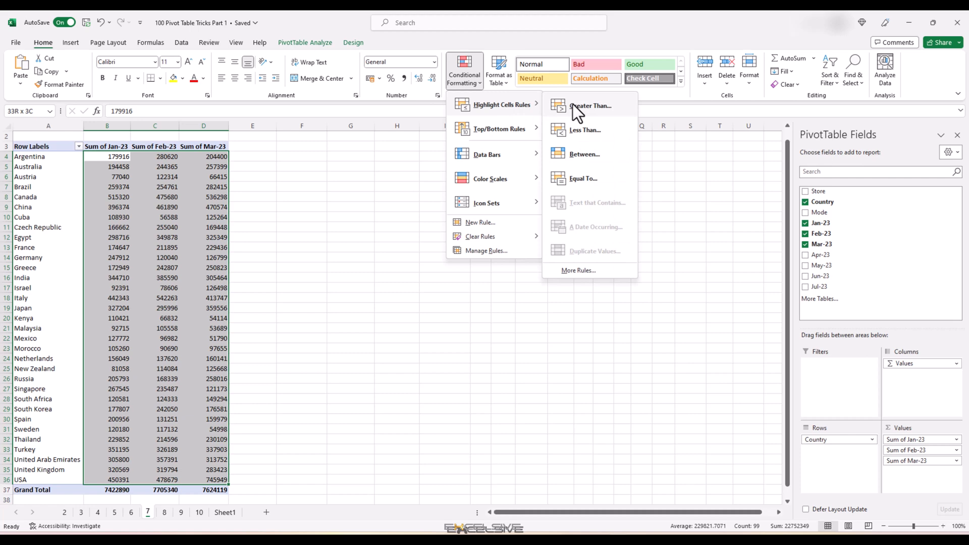
click(591, 106)
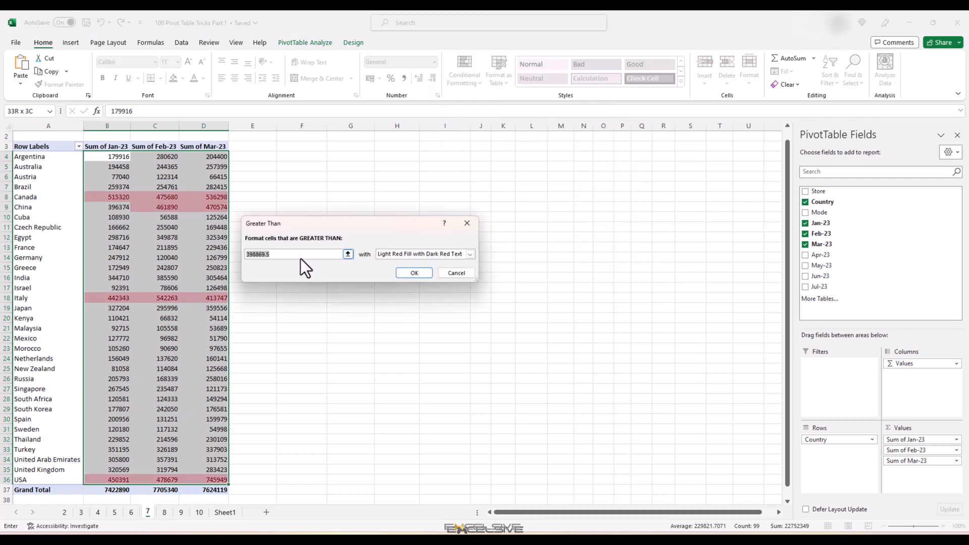
text(100000)
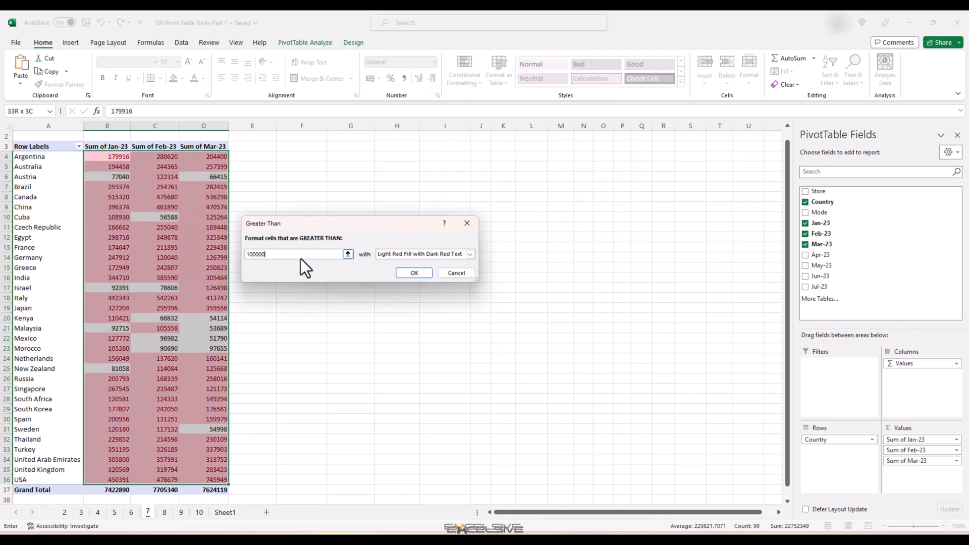
mouse_move(451, 263)
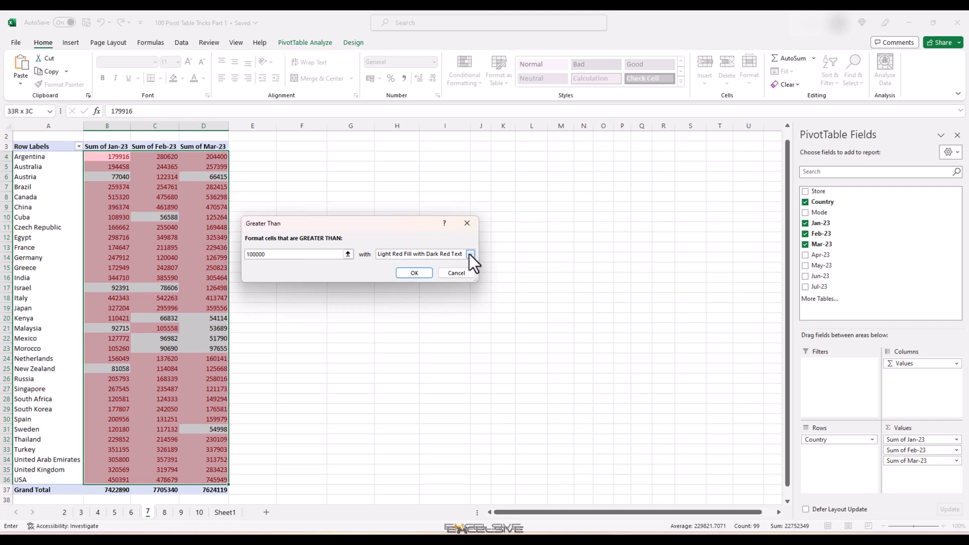
click(469, 254)
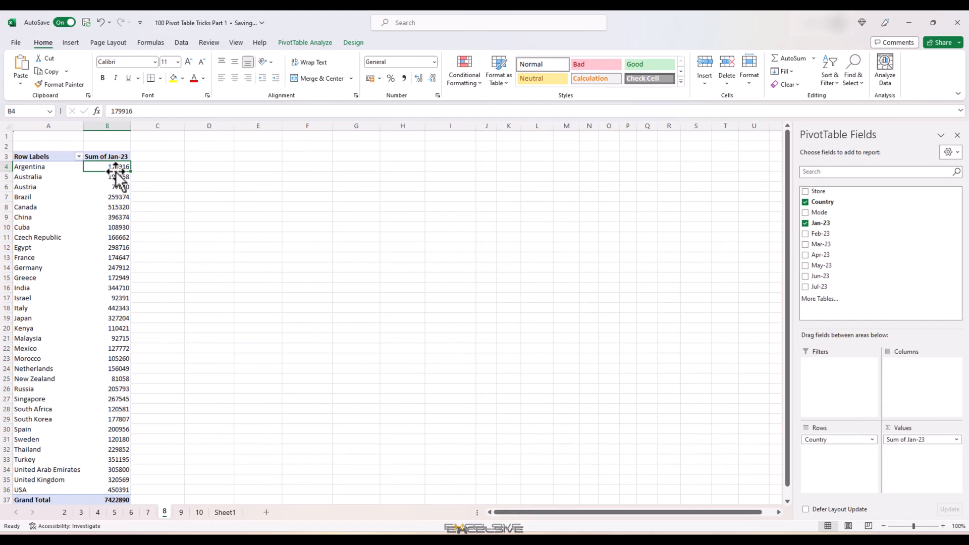
Show the Jan-23 totals as % Difference From Argentina within the Country field
right_click(107, 167)
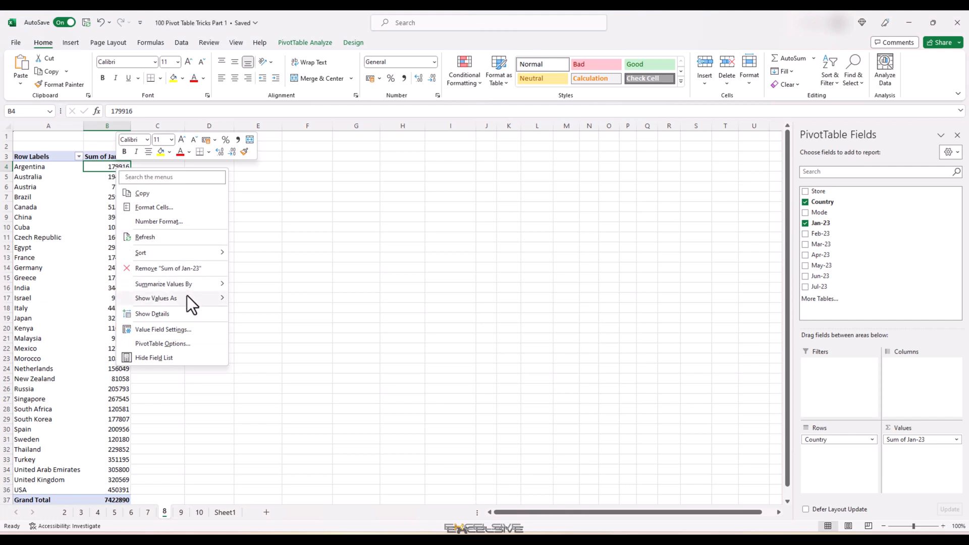
click(156, 298)
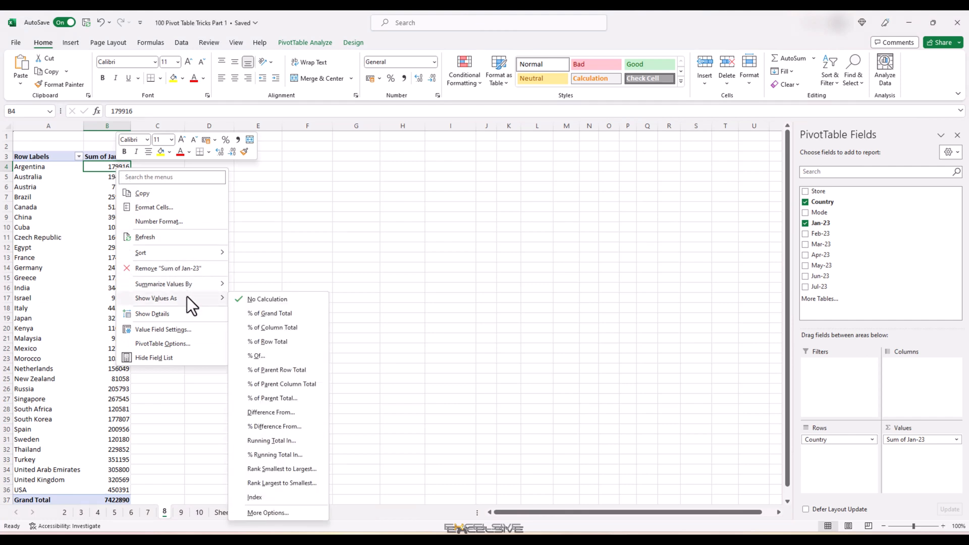
mouse_move(203, 309)
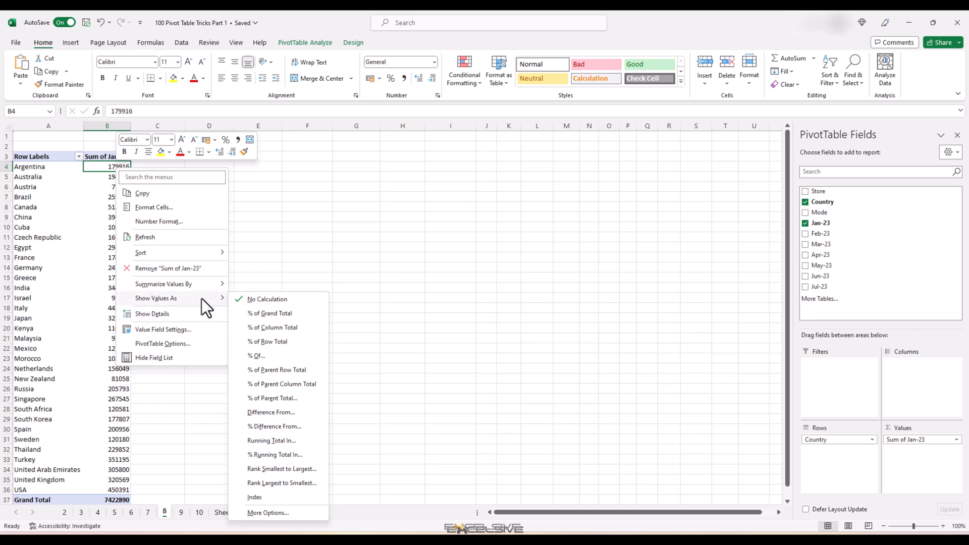
mouse_move(262, 313)
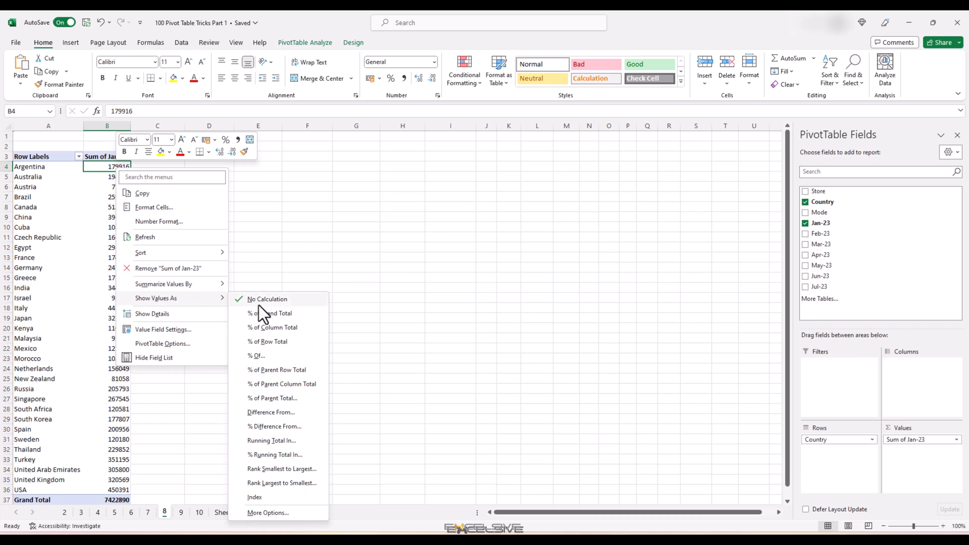
mouse_move(311, 436)
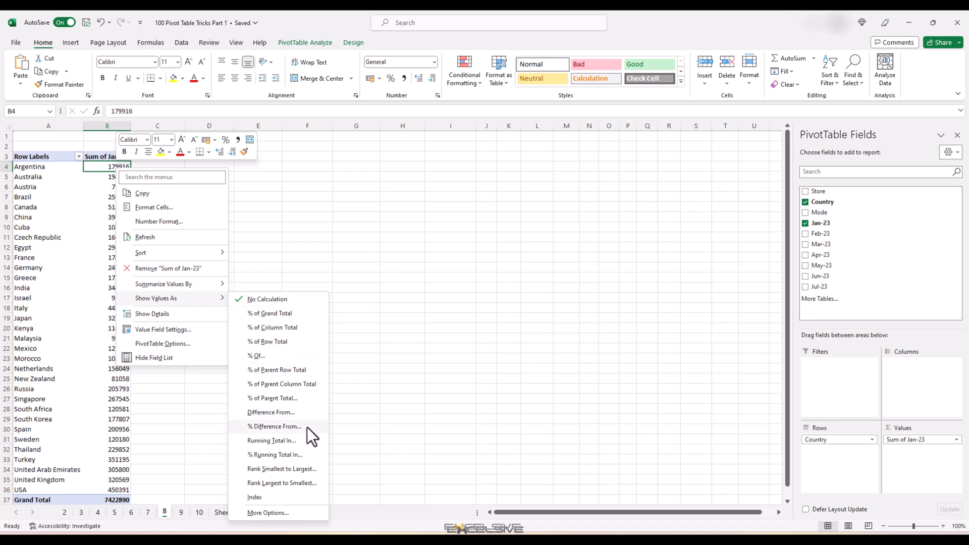
click(275, 426)
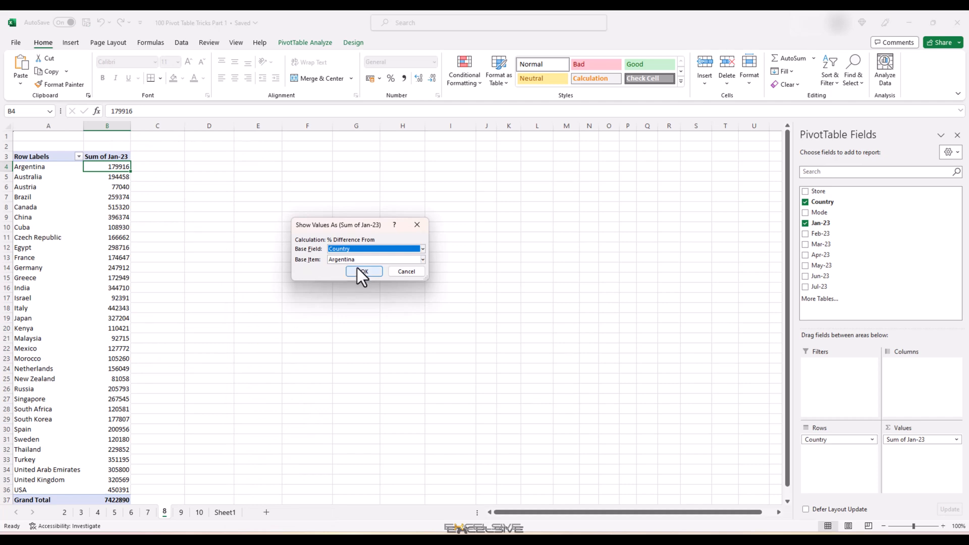
click(363, 271)
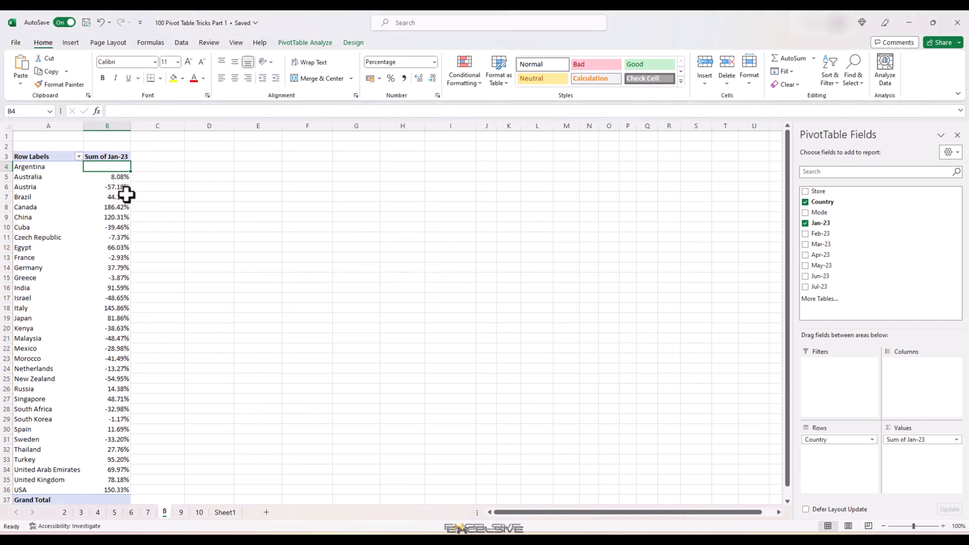
mouse_move(134, 253)
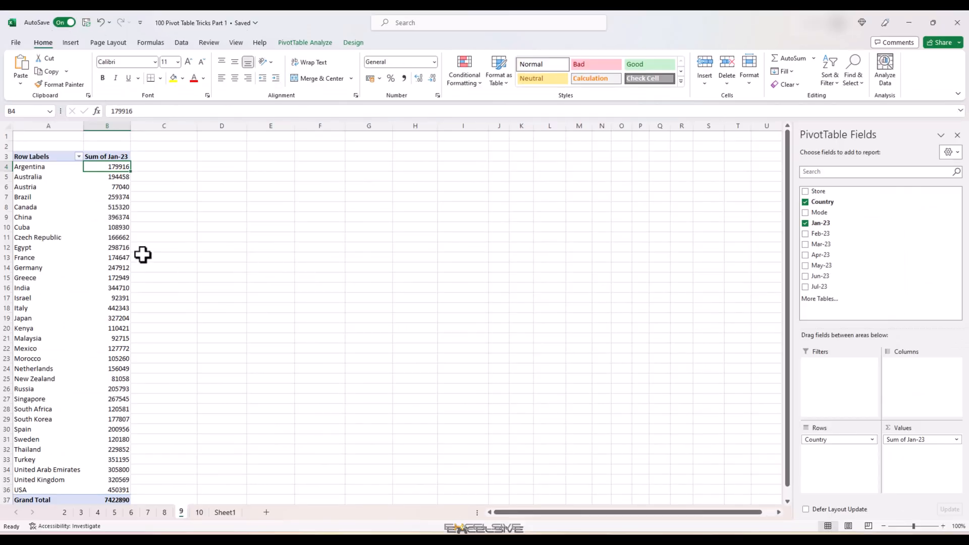
Change the Jan-23 value field from Sum to Average via Value Field Settings
click(107, 248)
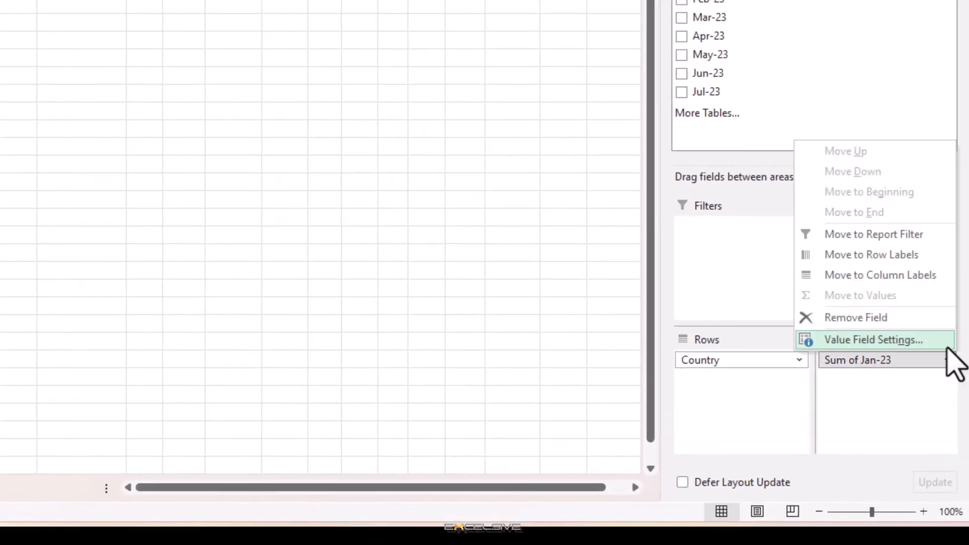
click(872, 340)
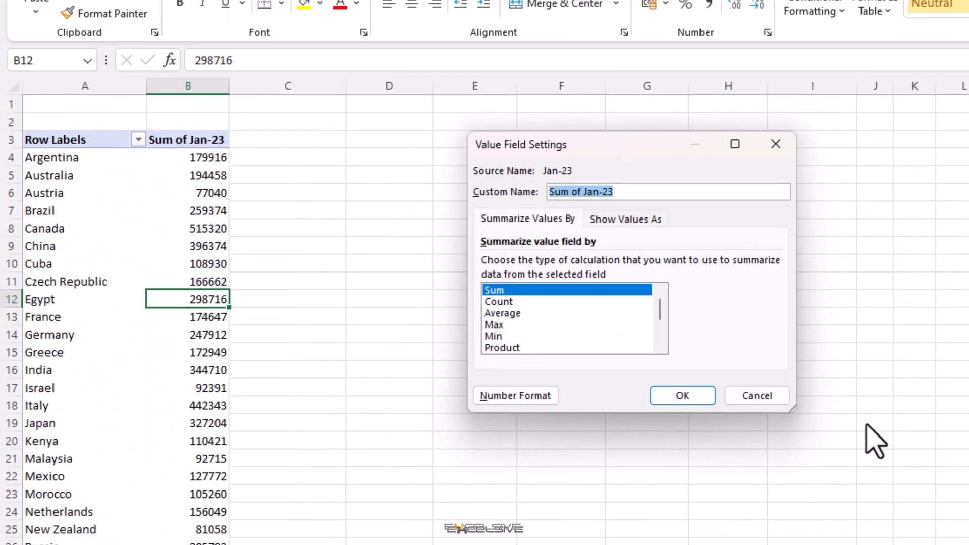
click(501, 313)
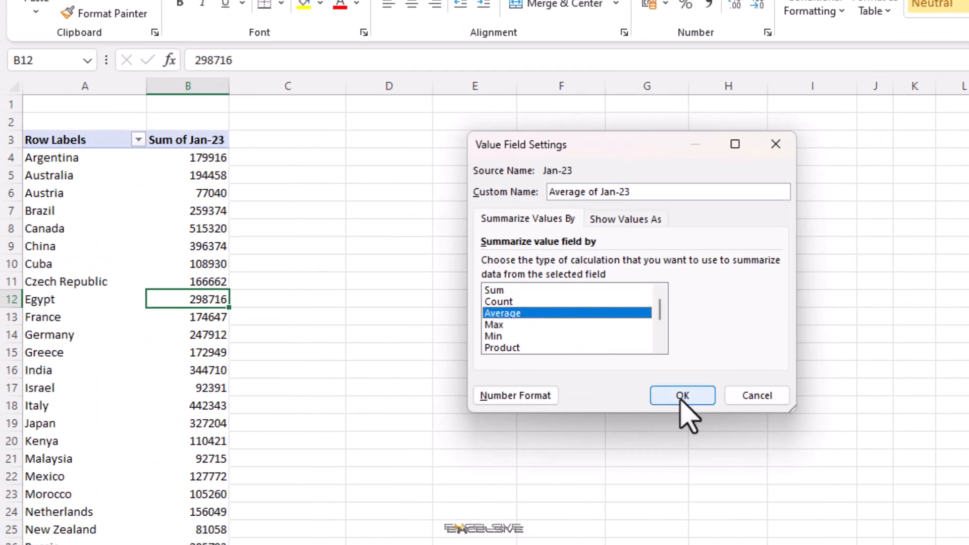
click(683, 396)
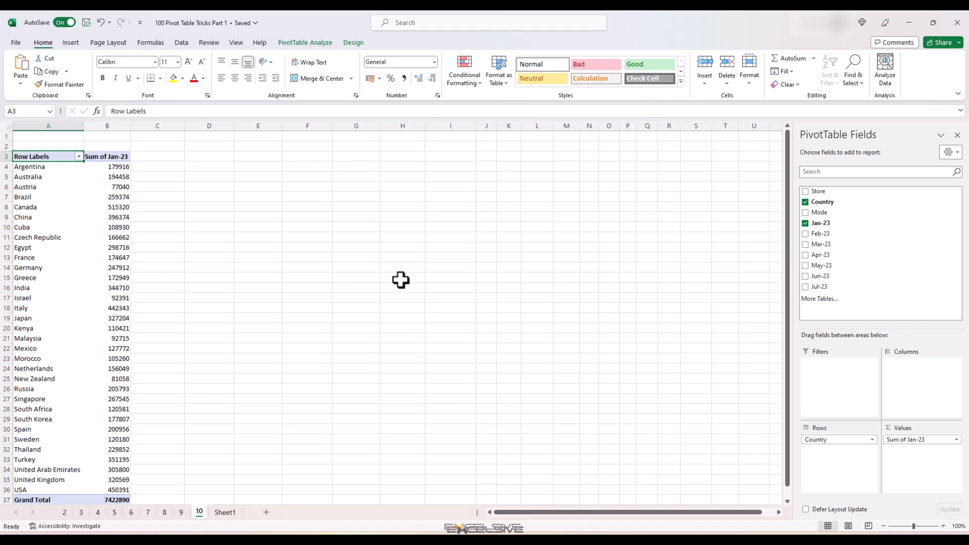
mouse_move(382, 291)
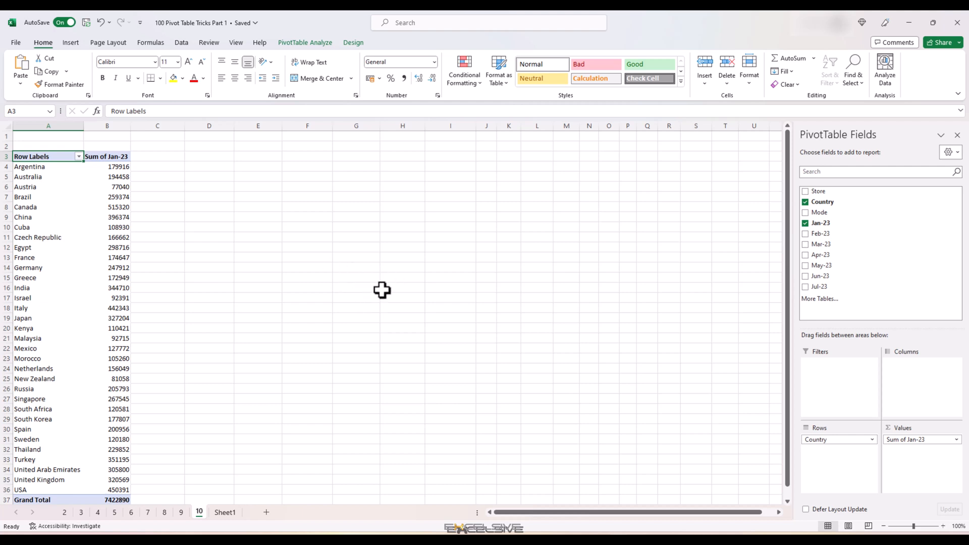
mouse_move(395, 299)
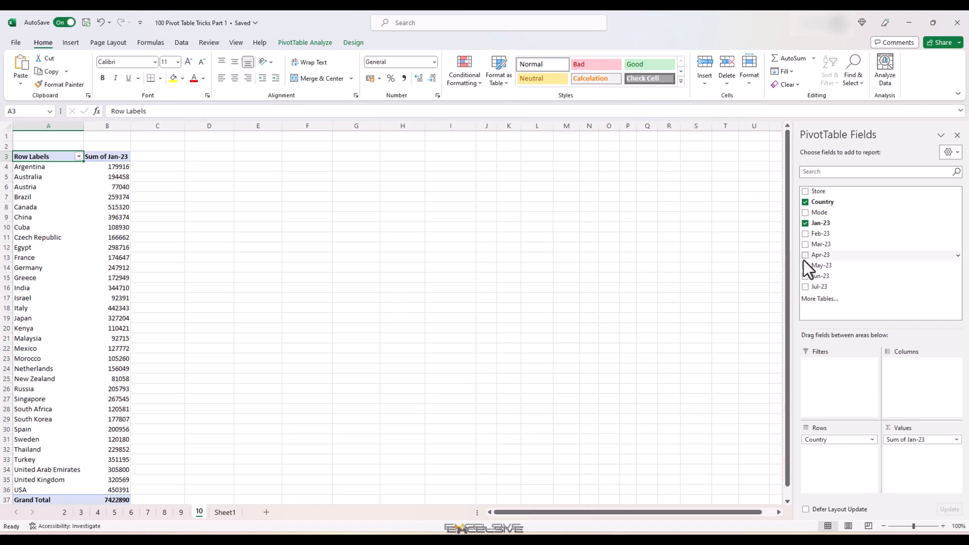
Add Jan-23 to Values again, setting the second column to Average and the third to Max
drag(820, 222, 914, 458)
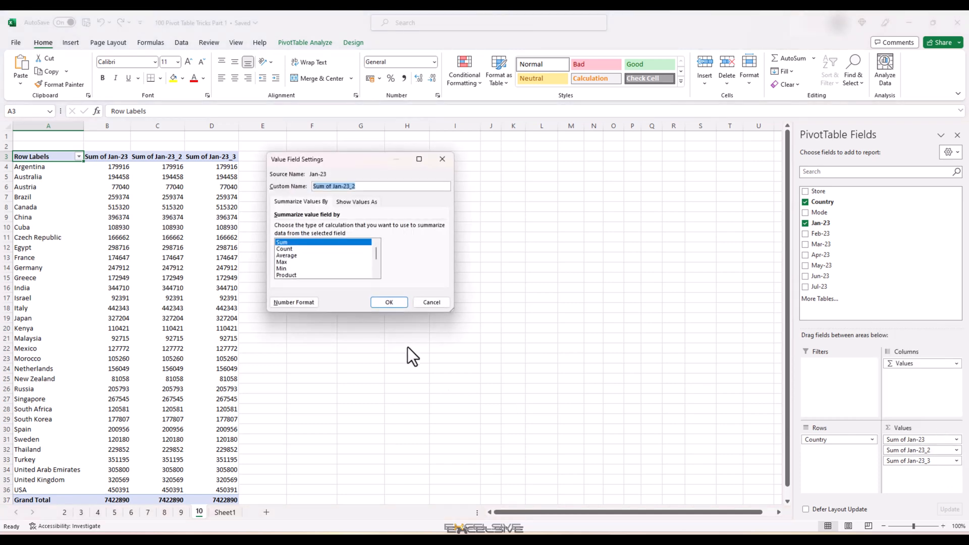
click(286, 255)
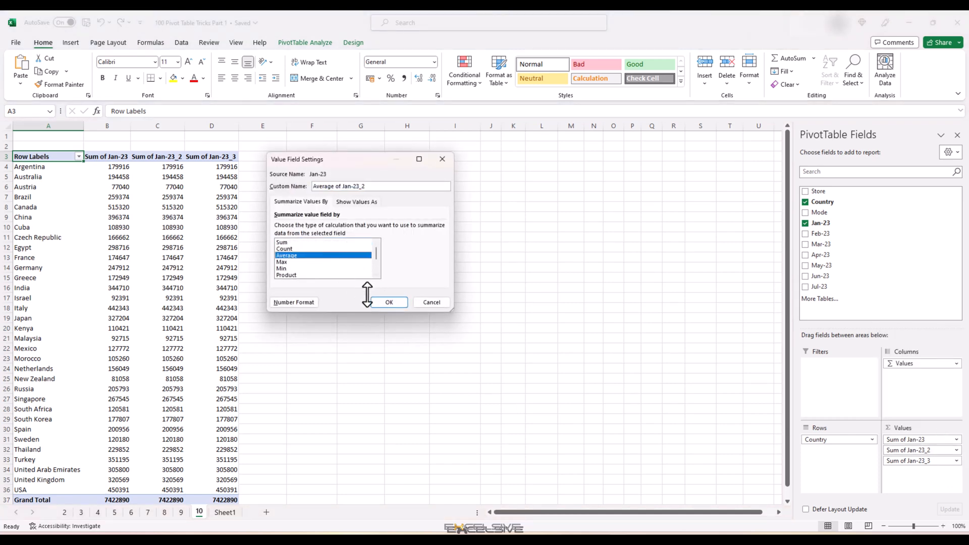
click(387, 301)
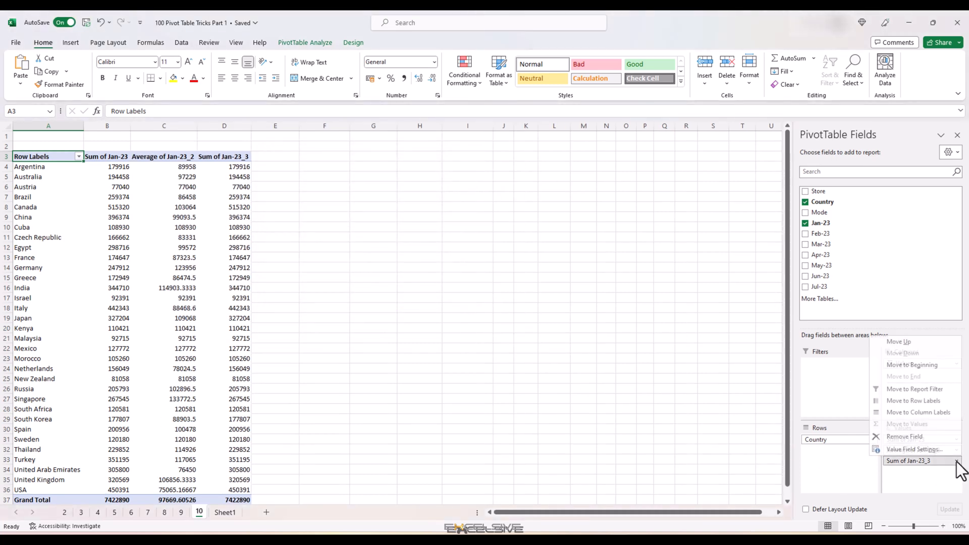
click(913, 449)
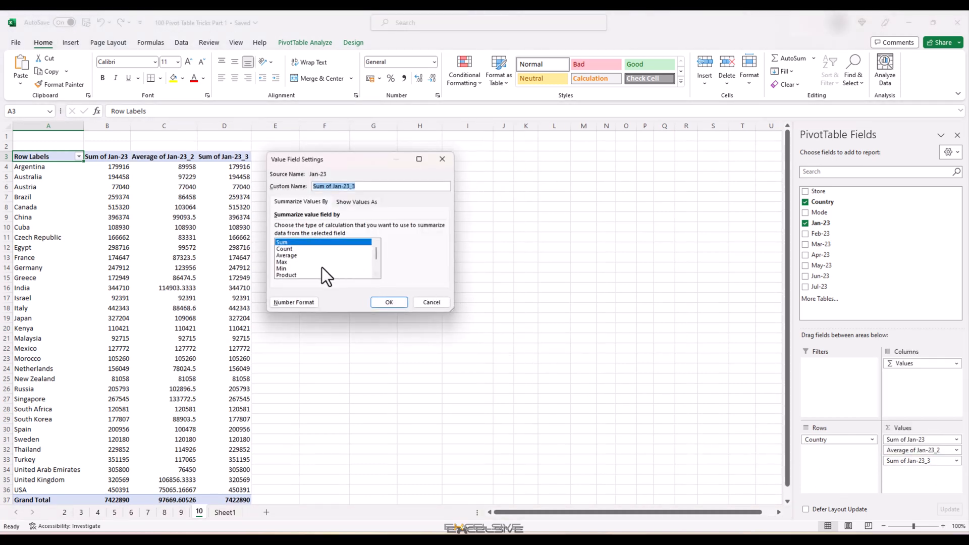
click(283, 261)
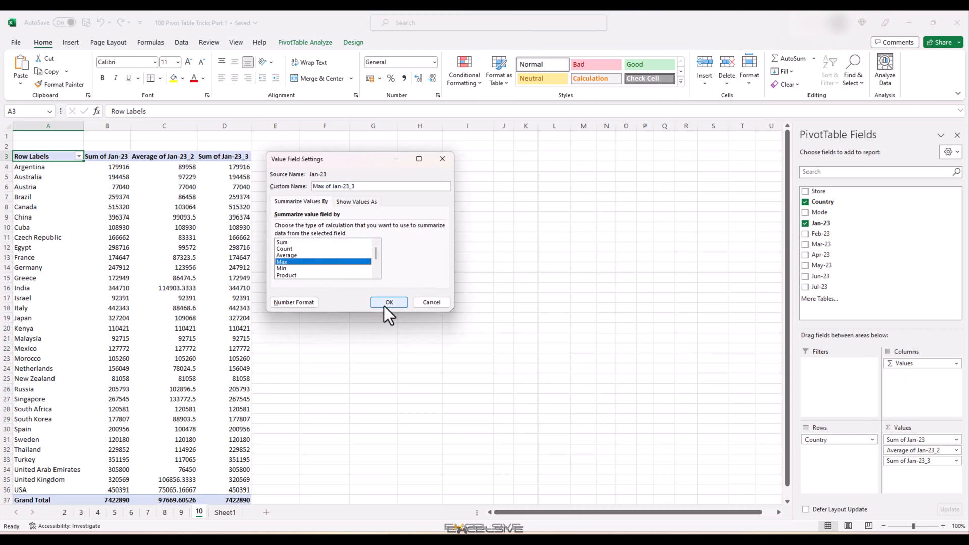
click(388, 302)
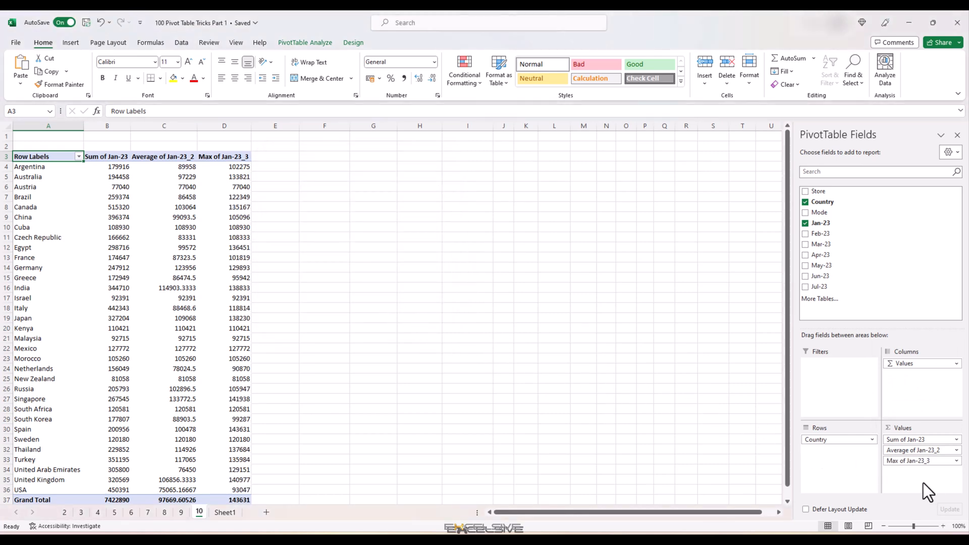